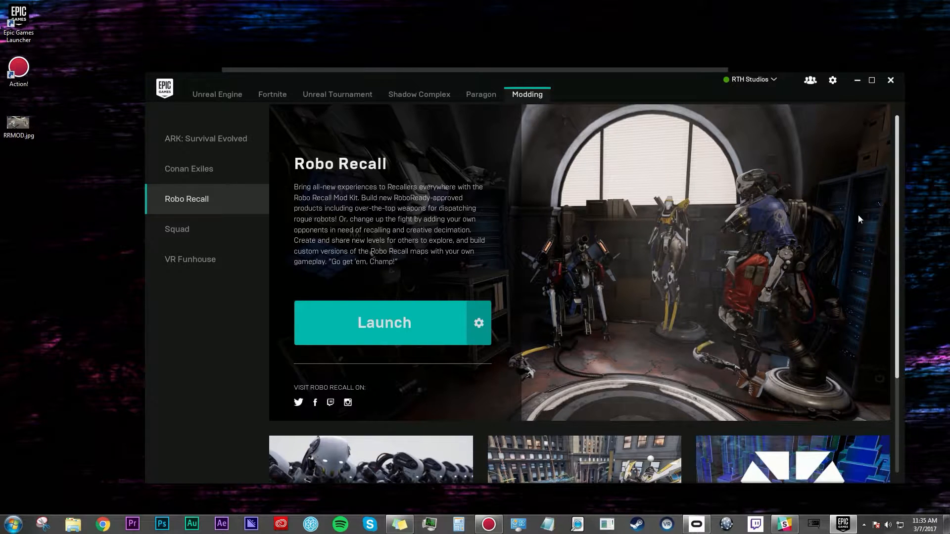
mouse_move(696, 182)
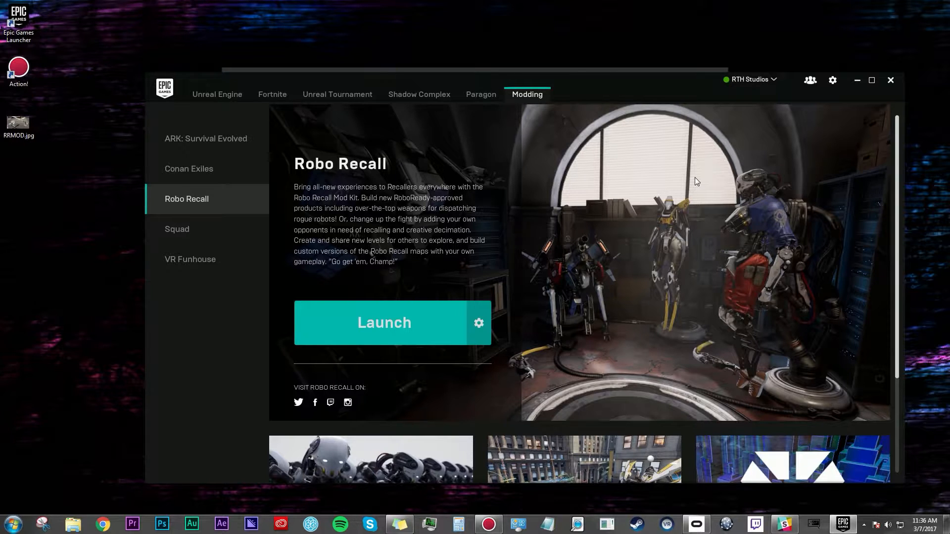
mouse_move(547, 193)
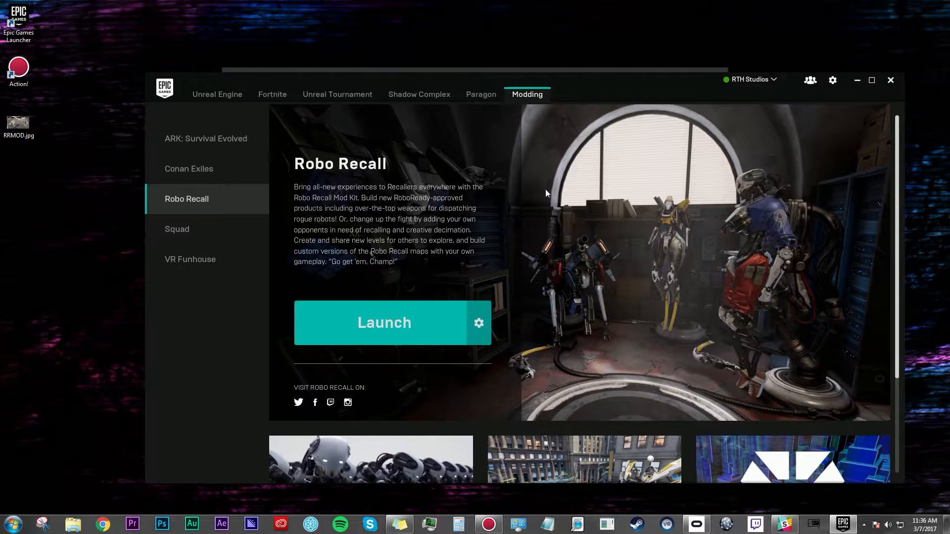
mouse_move(422, 211)
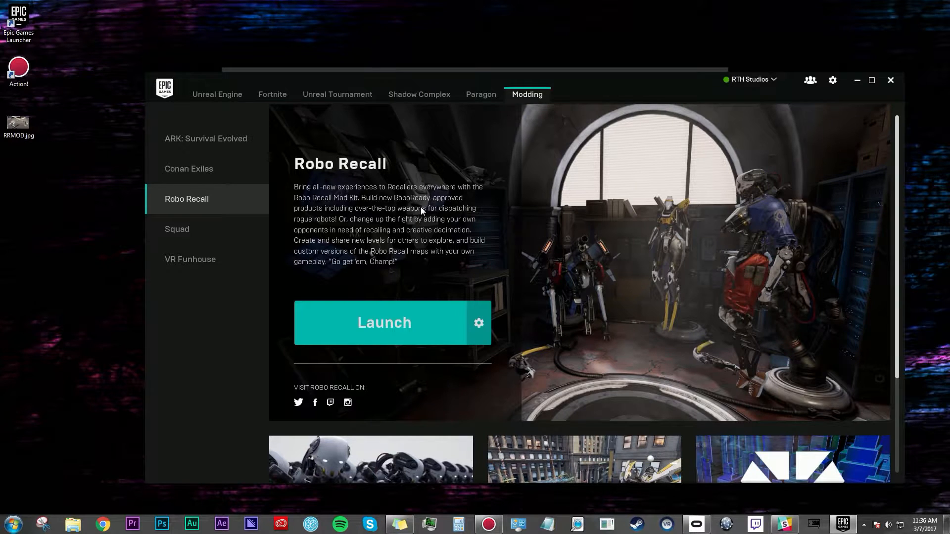
mouse_move(395, 326)
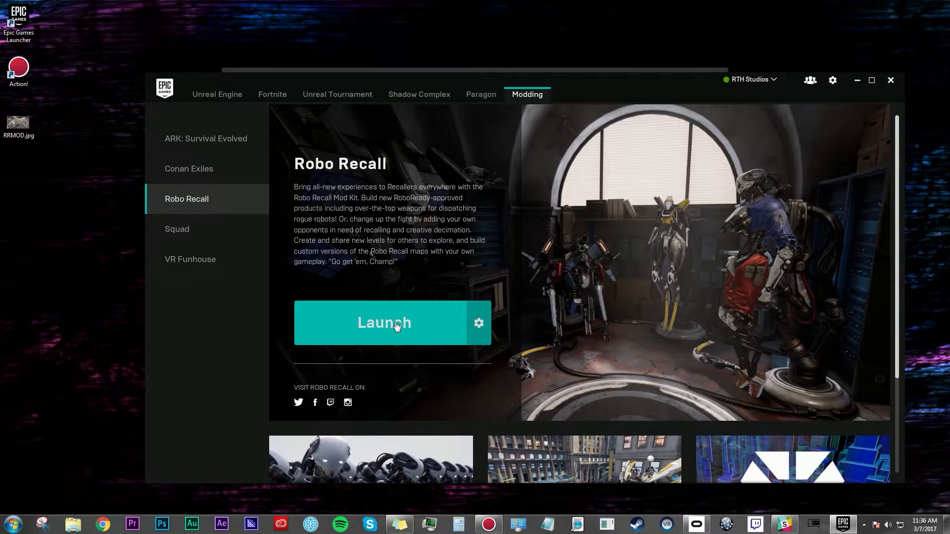
mouse_move(422, 329)
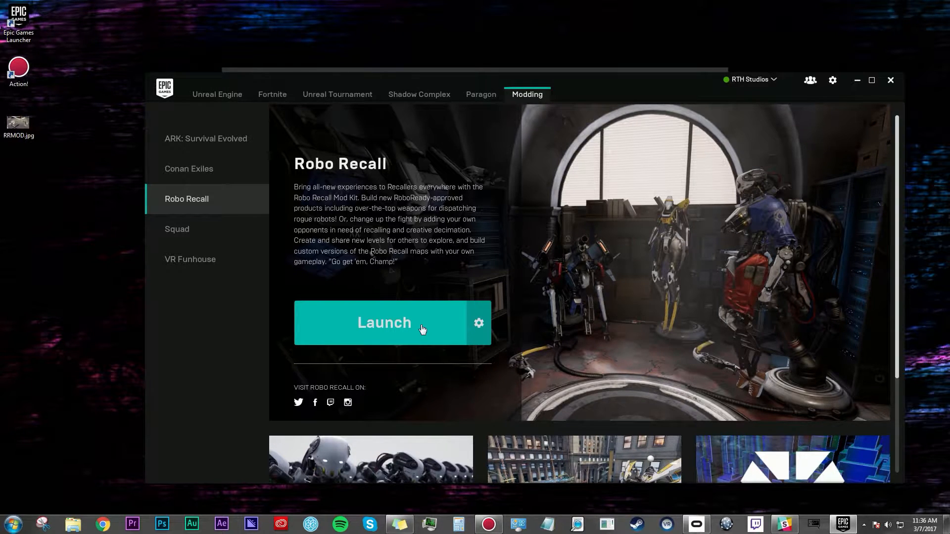
mouse_move(445, 296)
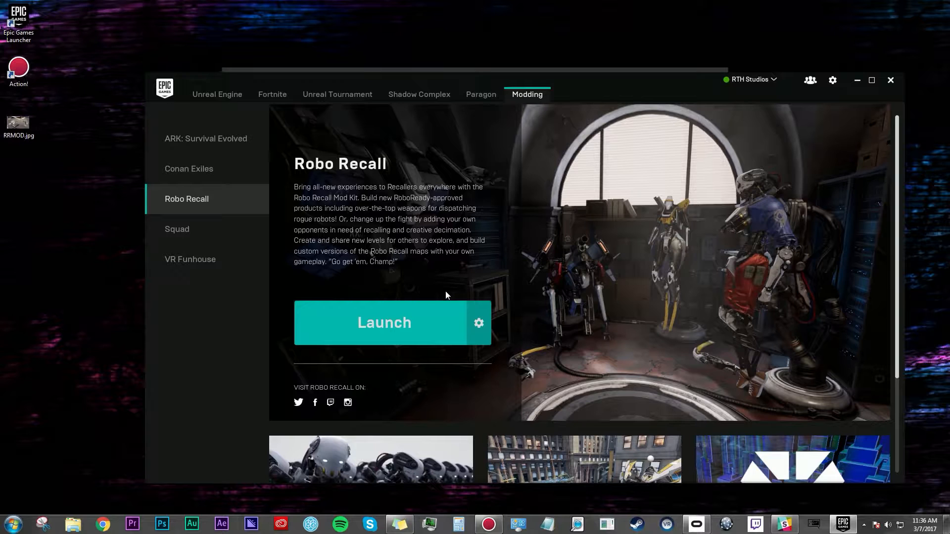
mouse_move(360, 226)
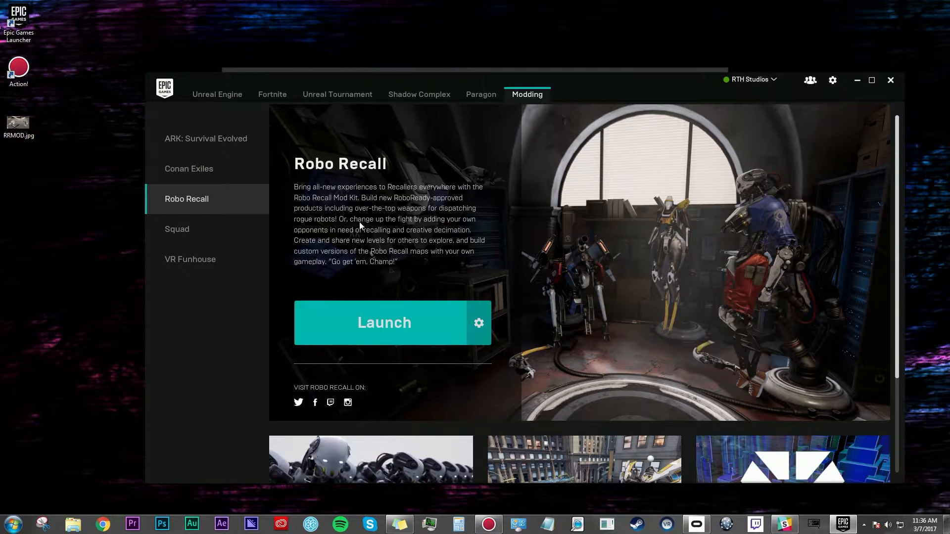
mouse_move(394, 328)
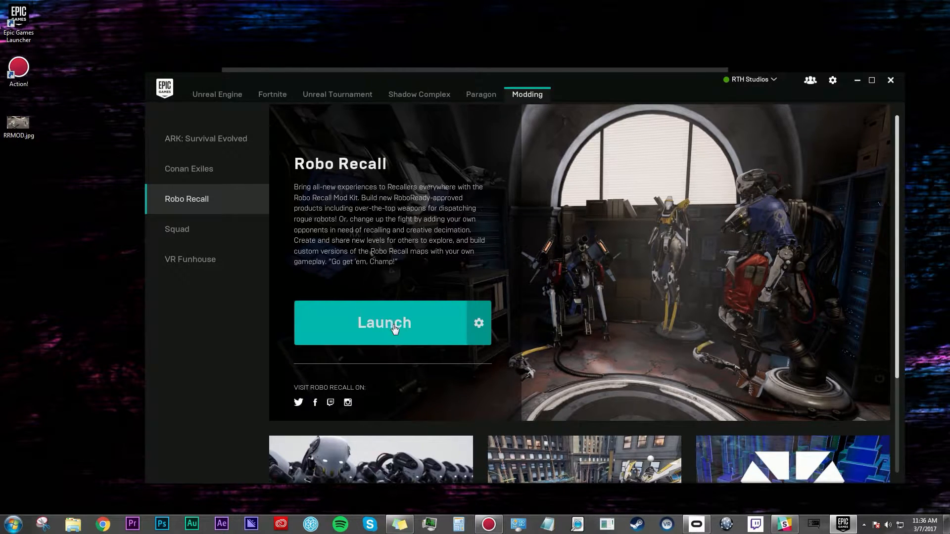
mouse_move(555, 231)
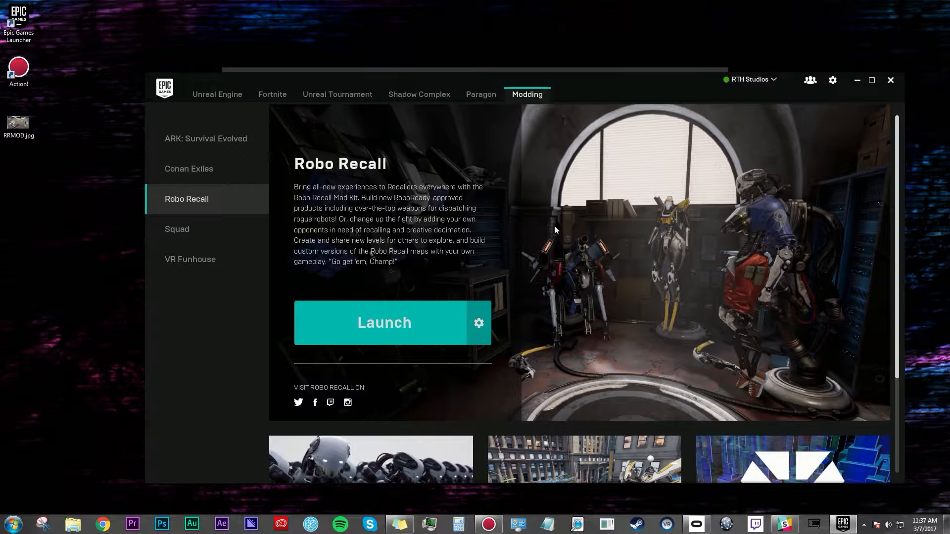
Bring up the New Game Mod window listing the weapon, pawn and bot templates.
click(384, 322)
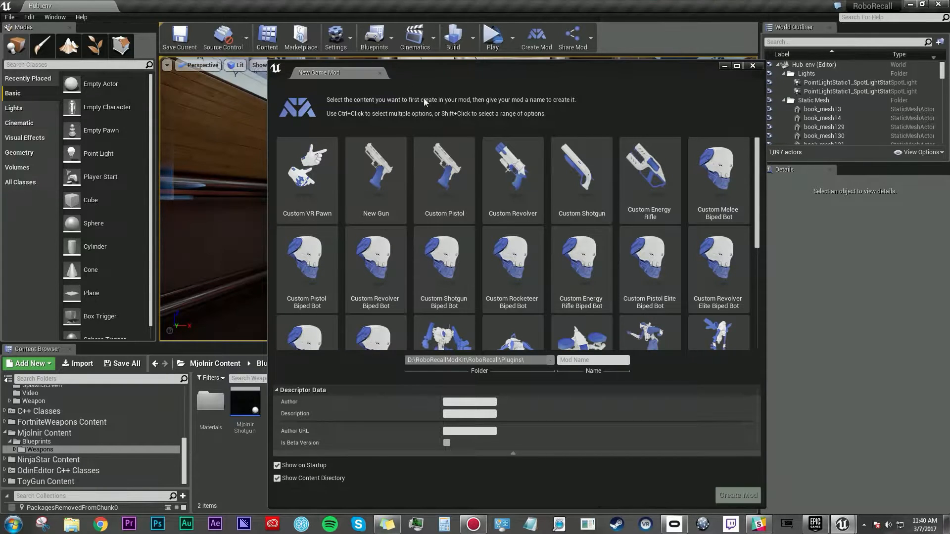
mouse_move(732, 136)
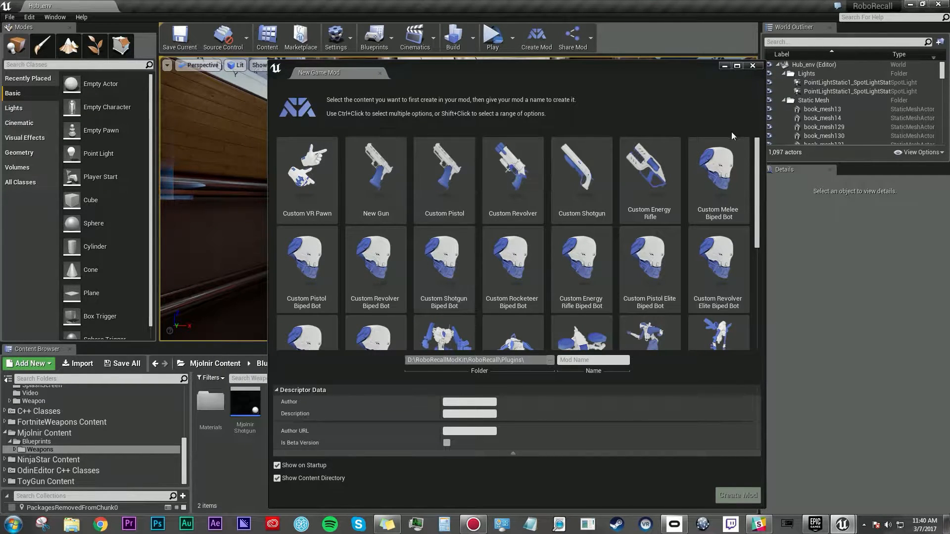
mouse_move(580, 266)
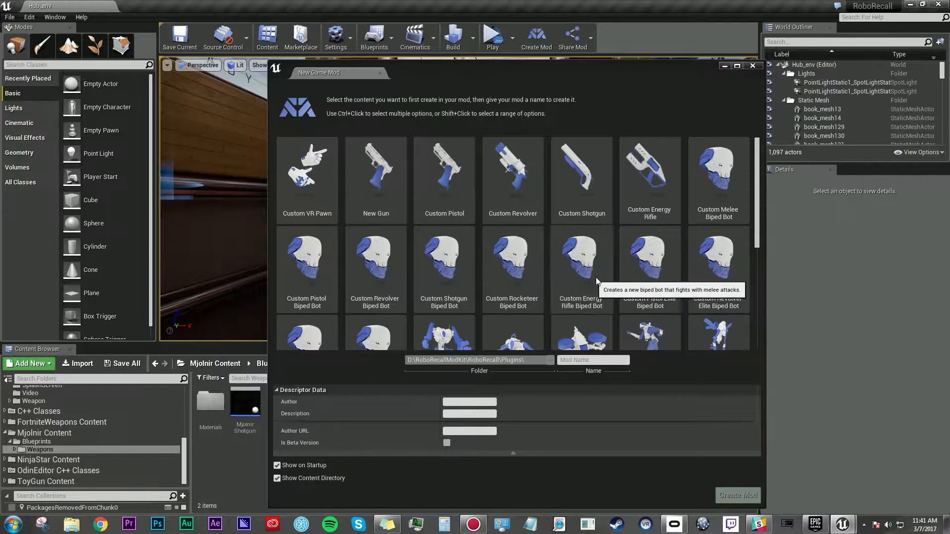
mouse_move(756, 193)
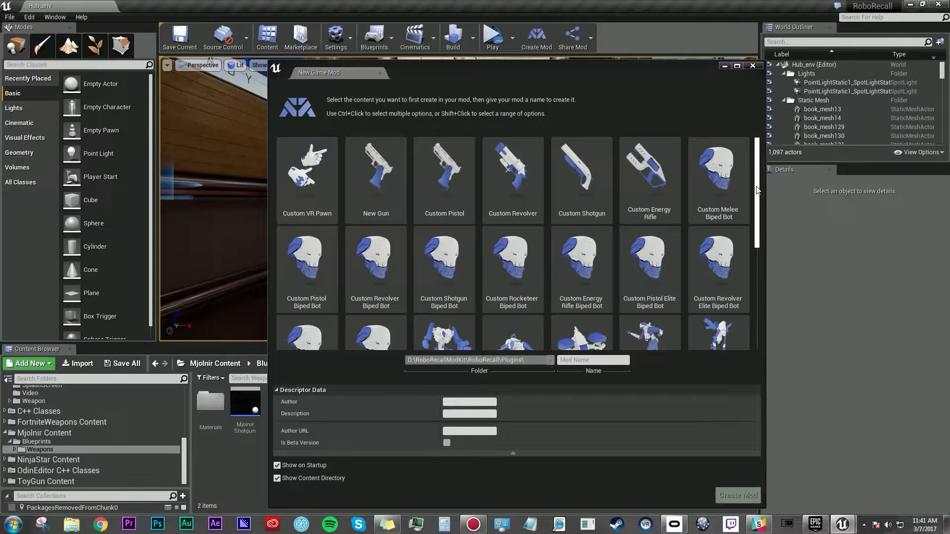
mouse_move(719, 254)
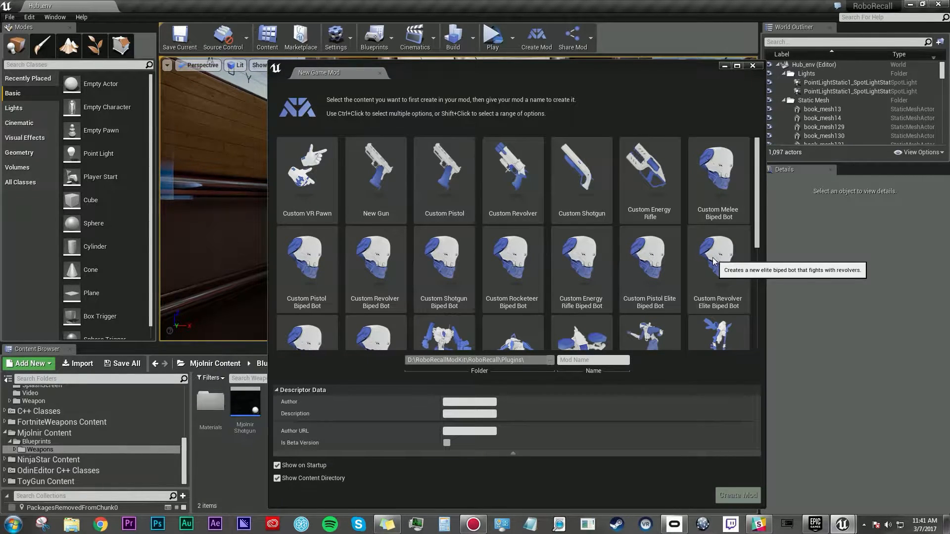
mouse_move(596, 193)
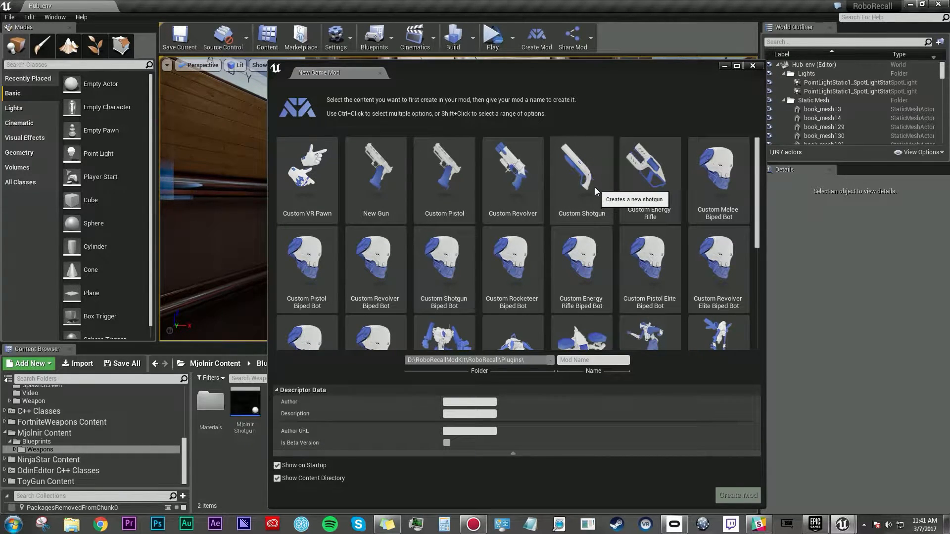
Create a Custom Shotgun mod 'AwesomeGun' by OlCasers, described 'Stupidly Overpowered Auto Shotgun', URL roborecallmods.co.
click(581, 166)
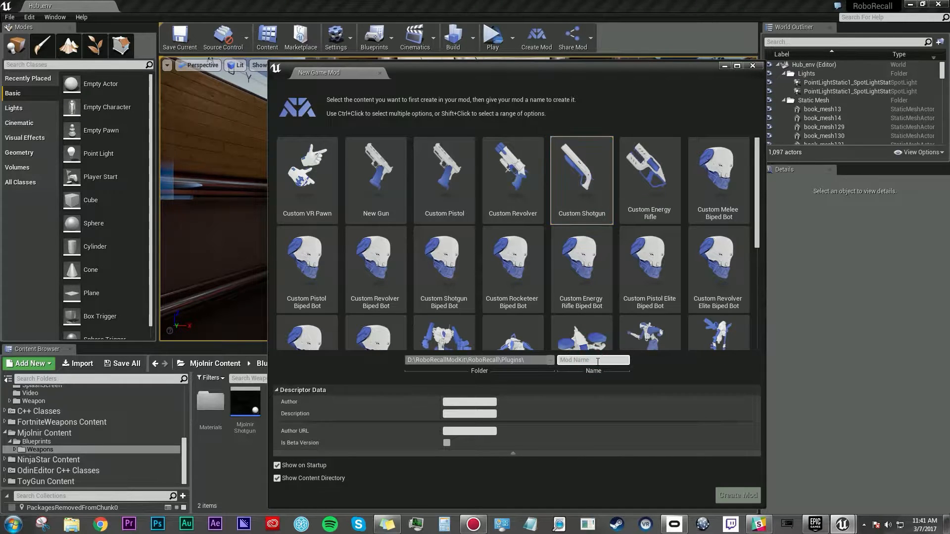
text(AwesomeGun)
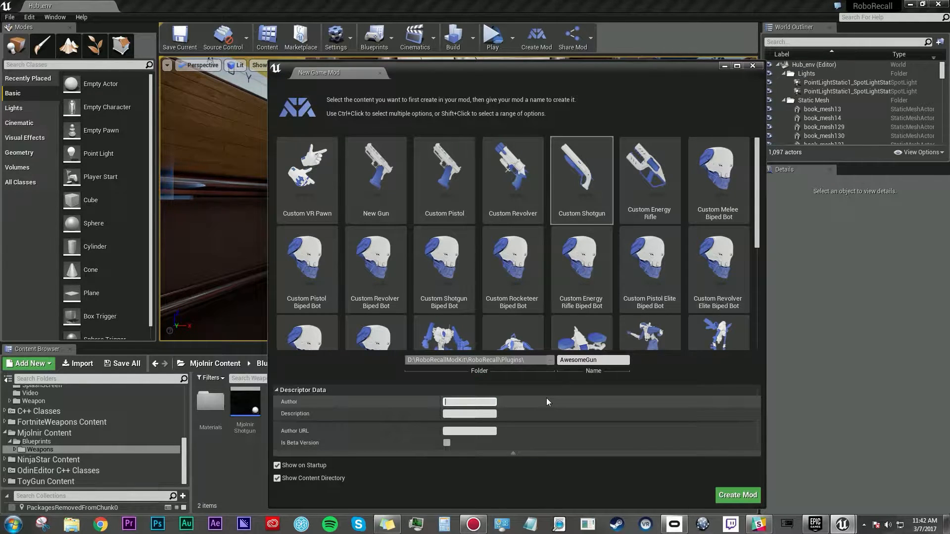
text(OlCasers)
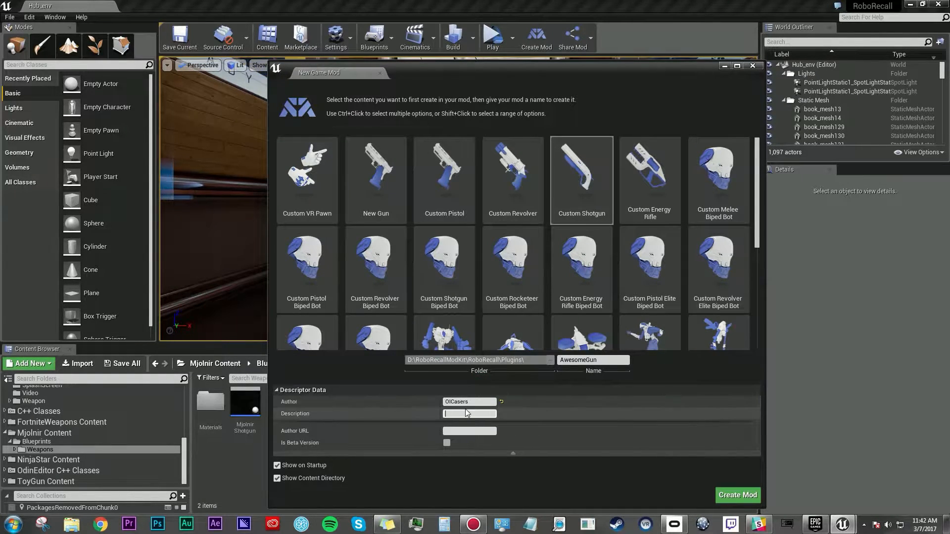
text(Stupidly Overpowered Auto Shotgun)
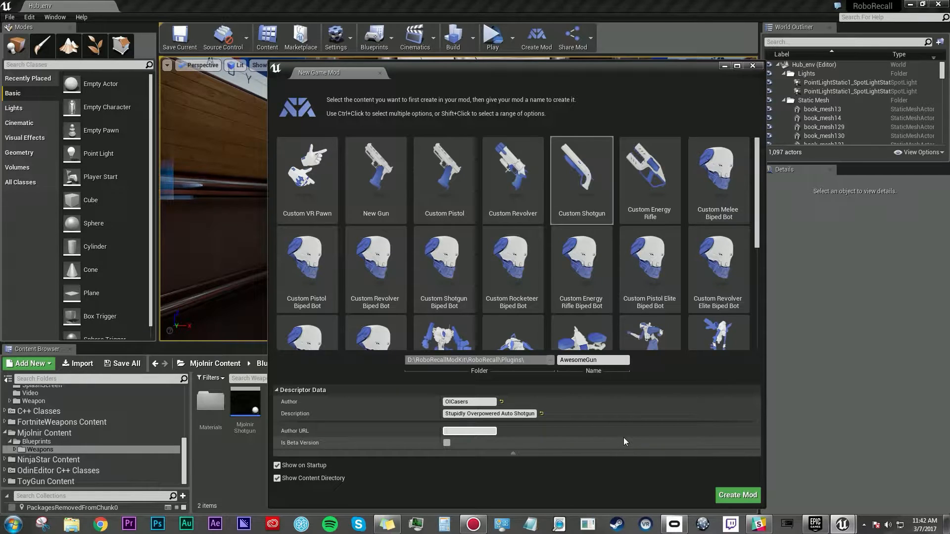
text(roborecallmods.com)
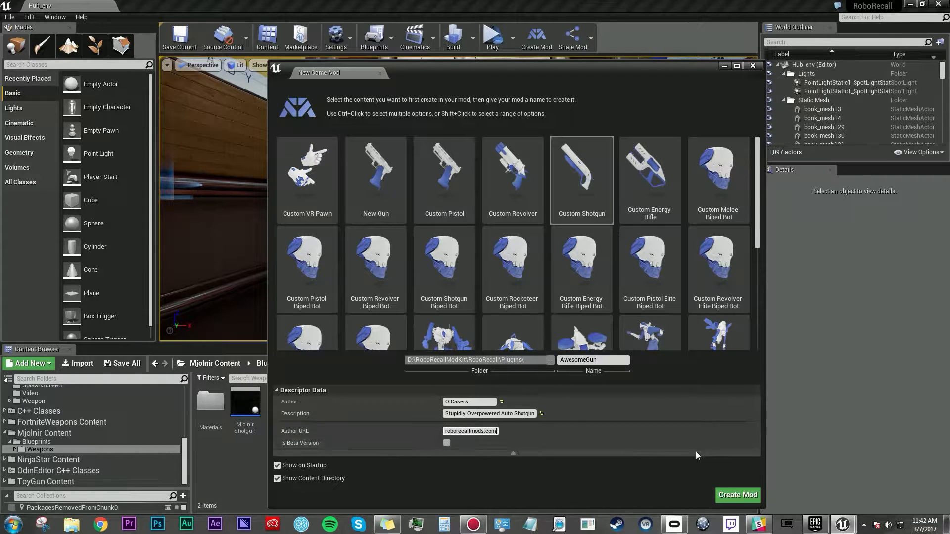
click(737, 495)
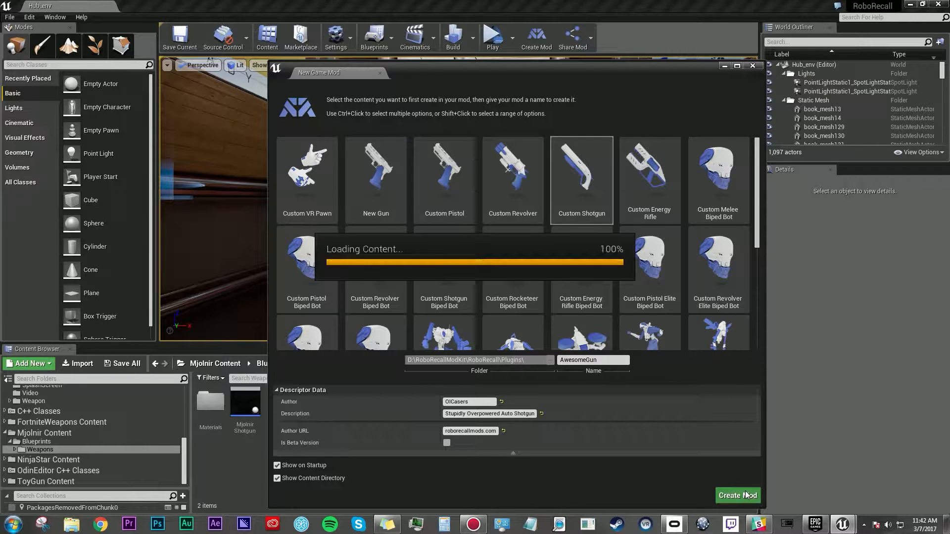
Browse into AwesomeGun Content's Blueprints folder toward the Weapons blueprints.
click(736, 494)
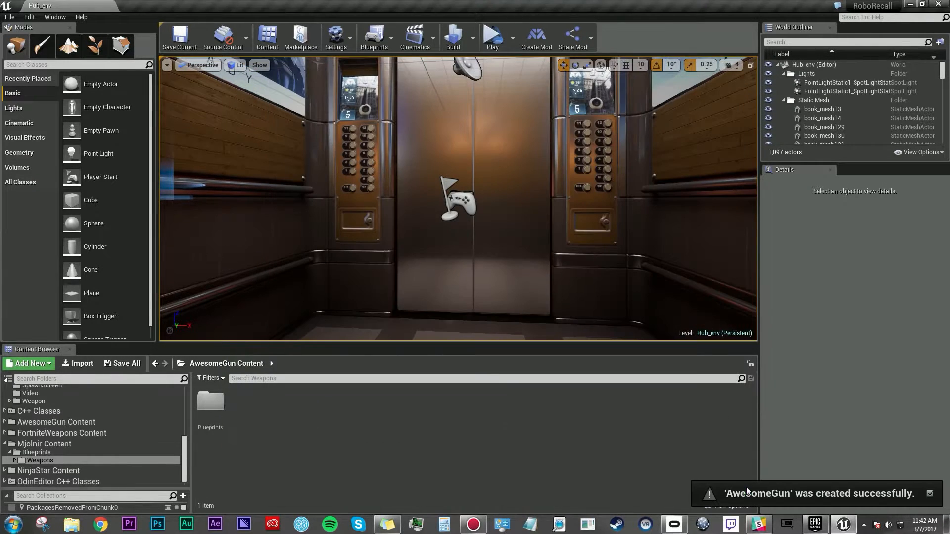
click(56, 427)
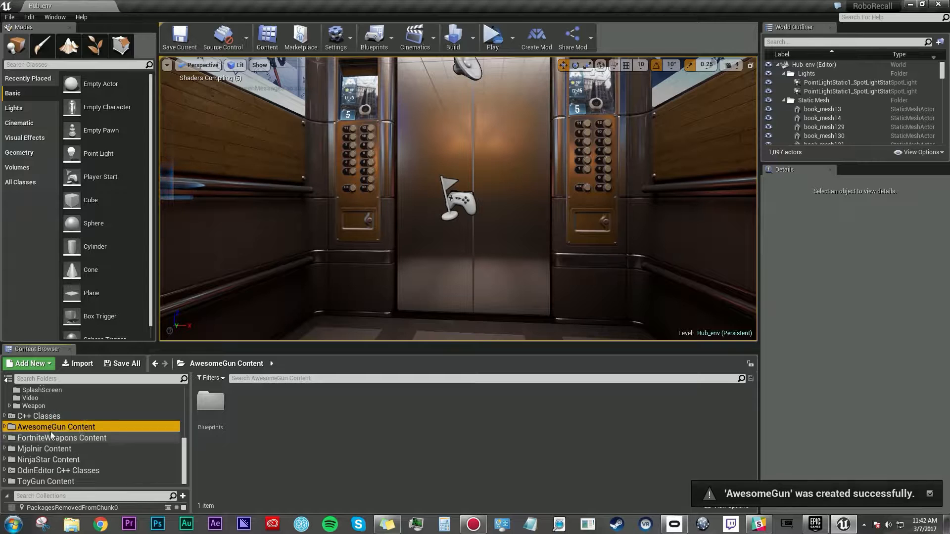
double_click(210, 406)
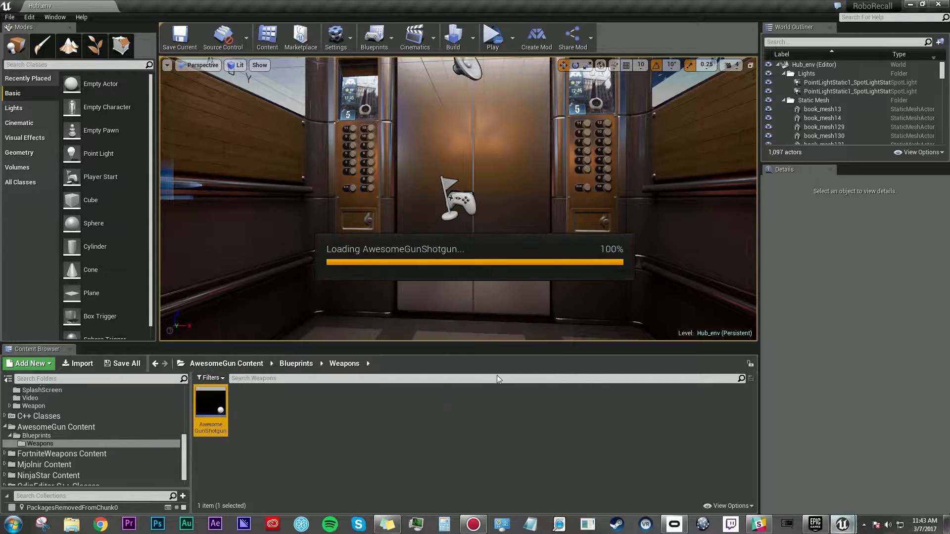
Open the AwesomeGunShotgun blueprint in the Blueprint Editor.
double_click(209, 409)
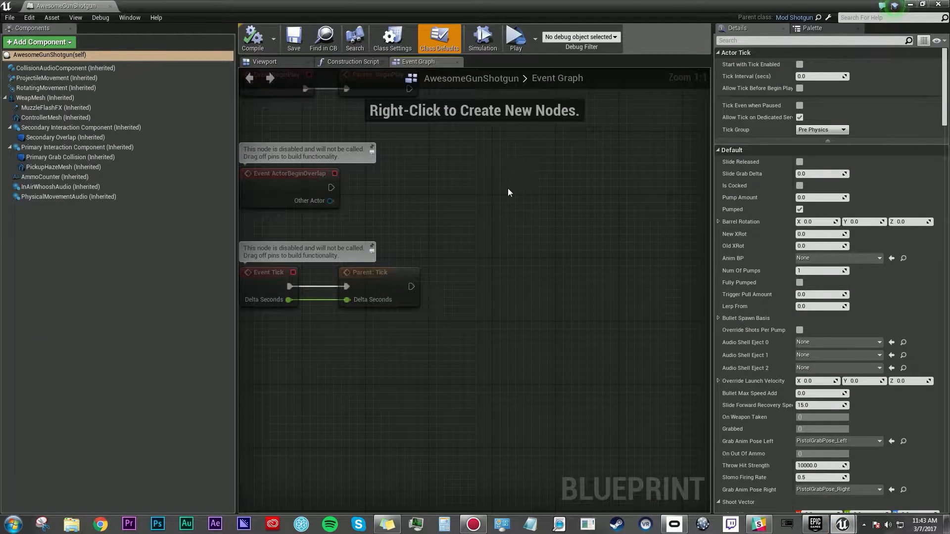
mouse_move(523, 210)
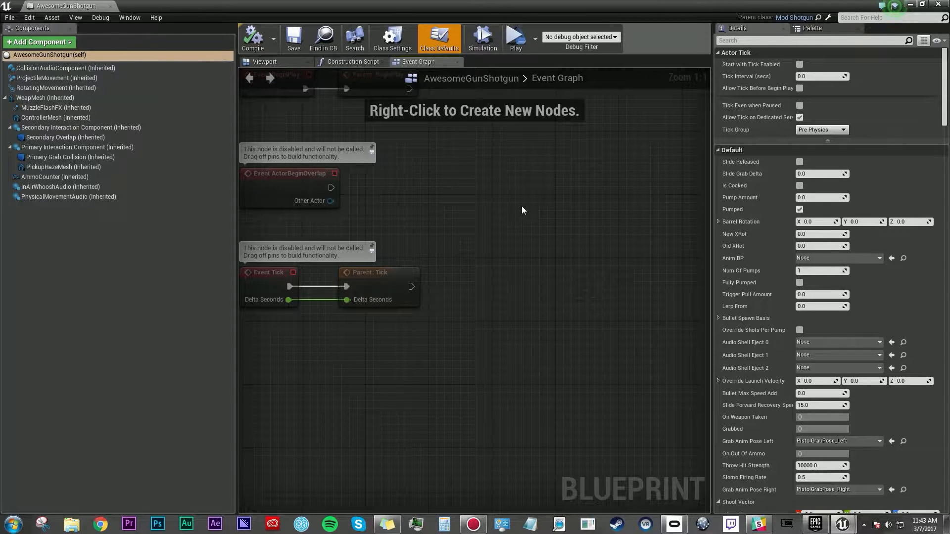
Show the AwesomeGunShotgun class defaults and reach the Weapon category with ammo capacity 3.
click(264, 61)
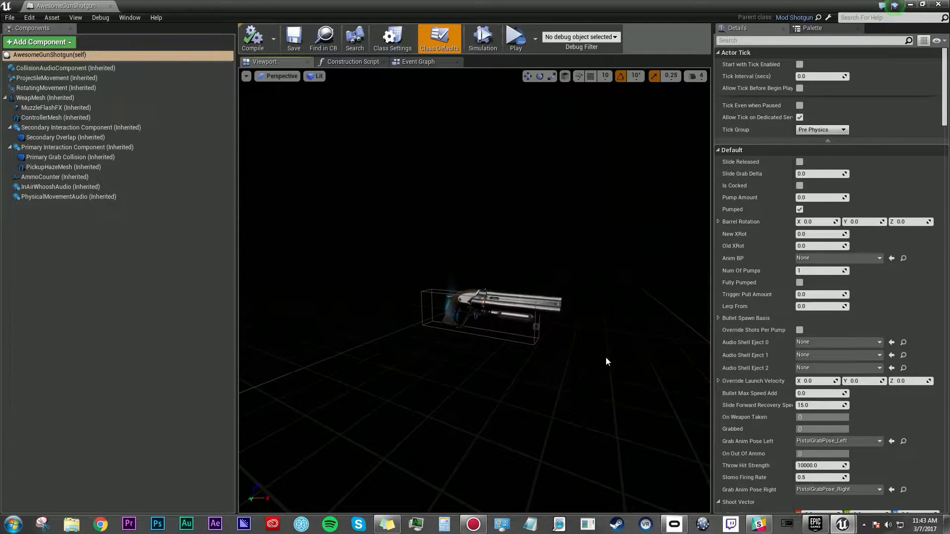
mouse_move(560, 370)
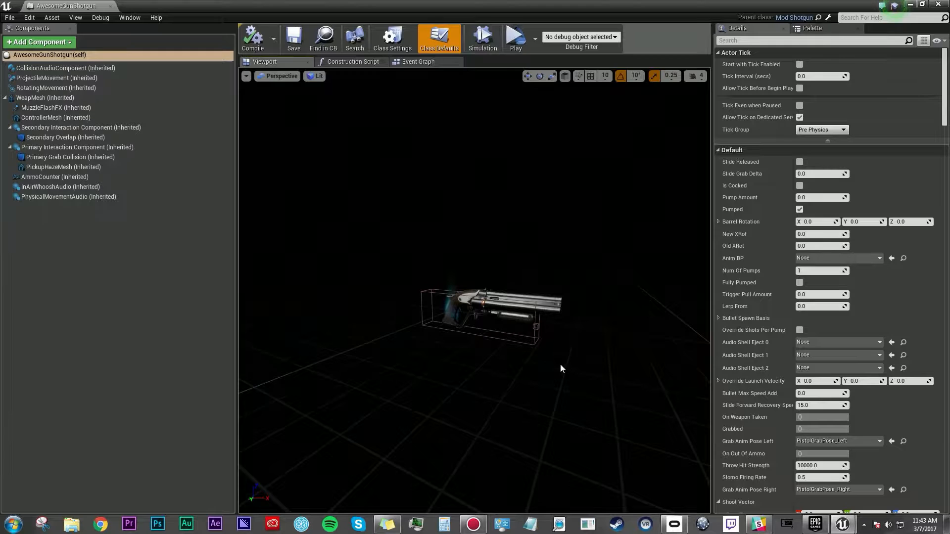
mouse_move(603, 354)
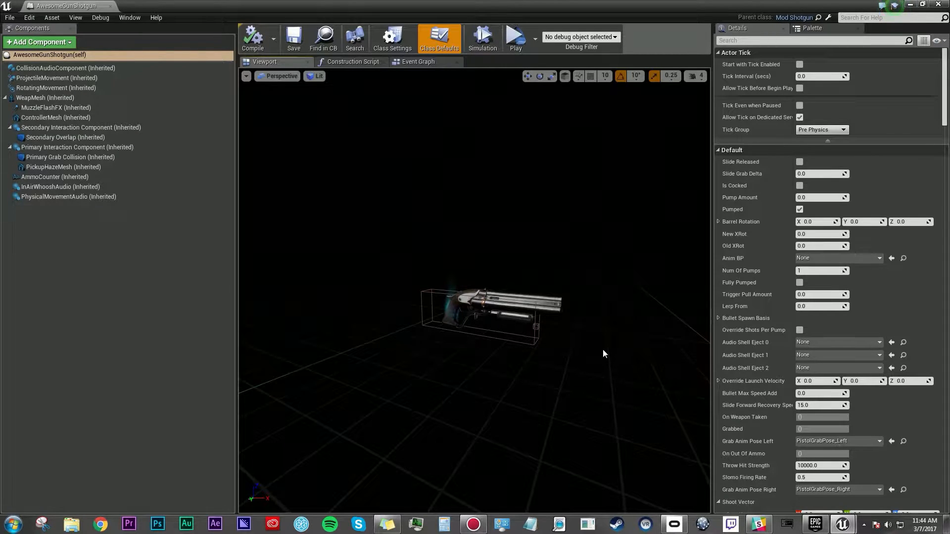
mouse_move(614, 318)
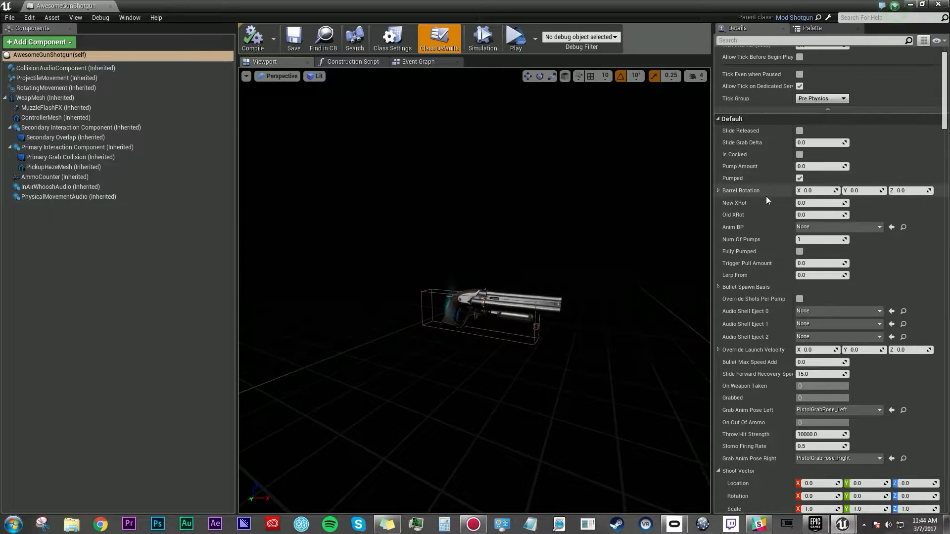
scroll(down, 3)
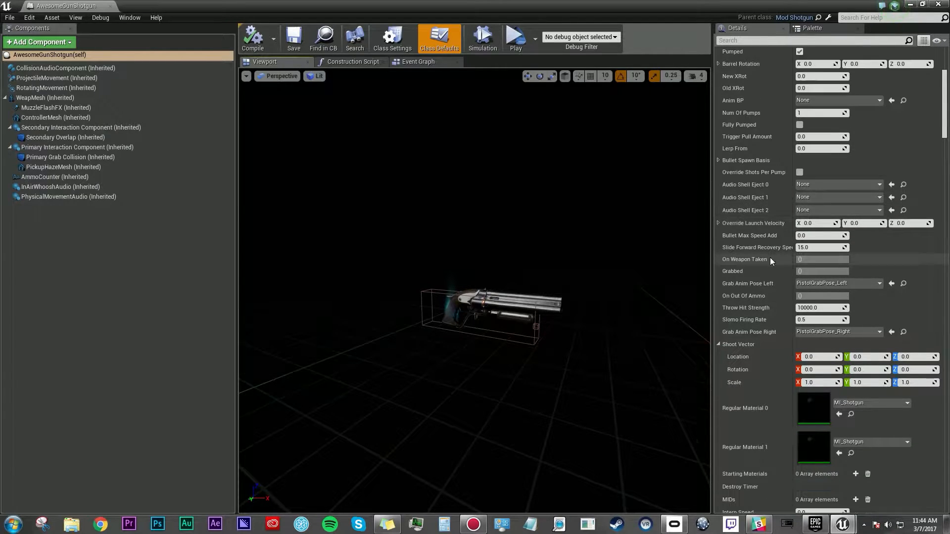
scroll(up, 3)
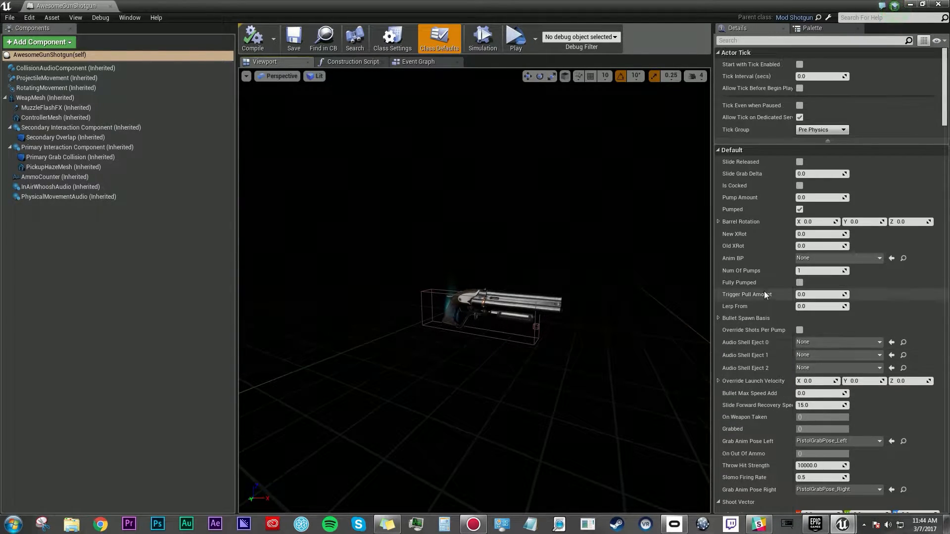
mouse_move(766, 317)
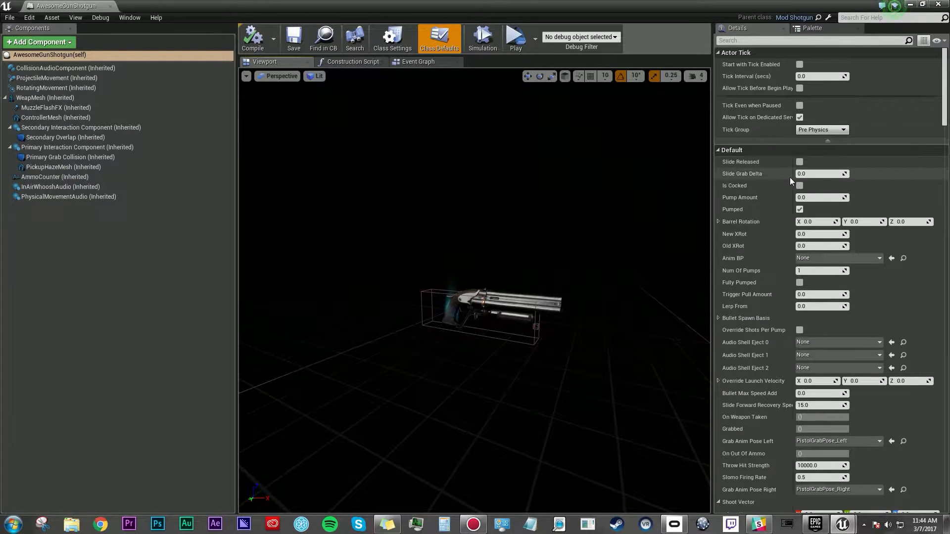
mouse_move(781, 174)
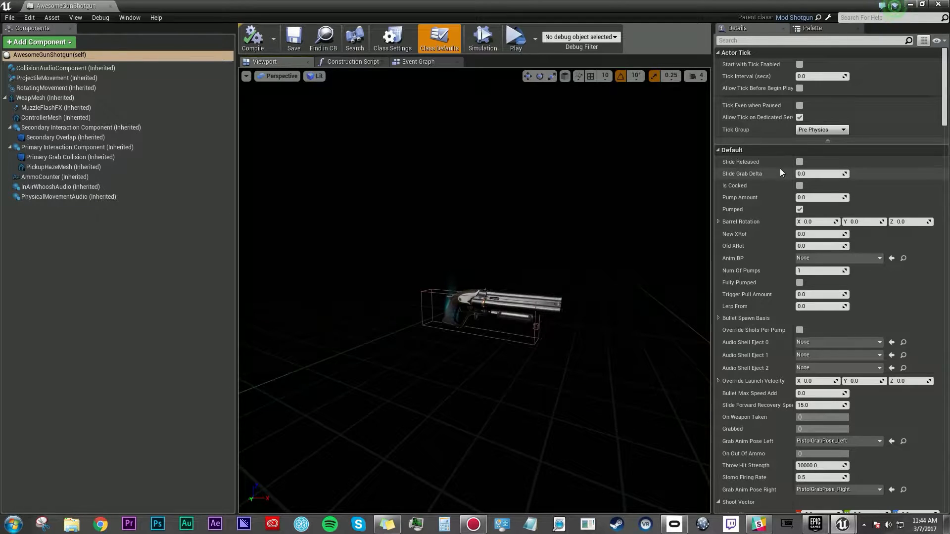
scroll(down, 3)
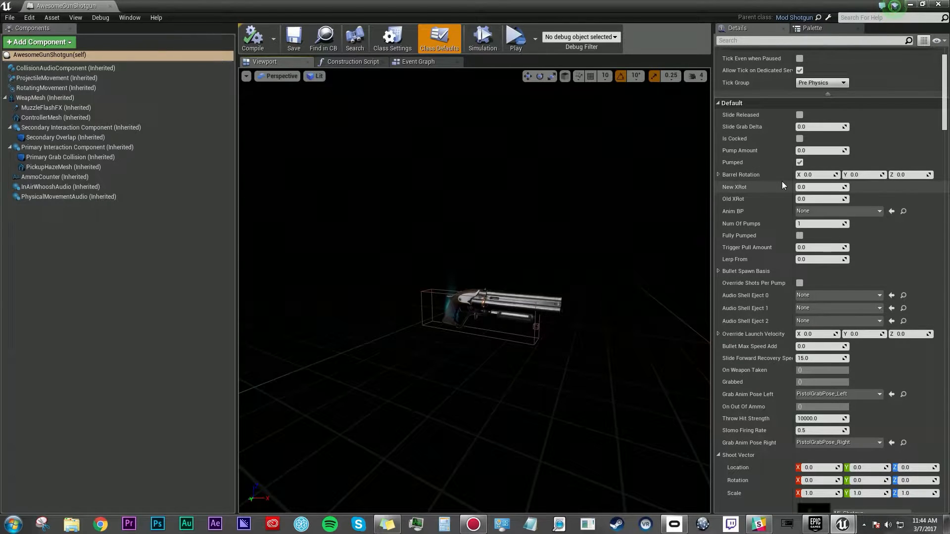
scroll(down, 3)
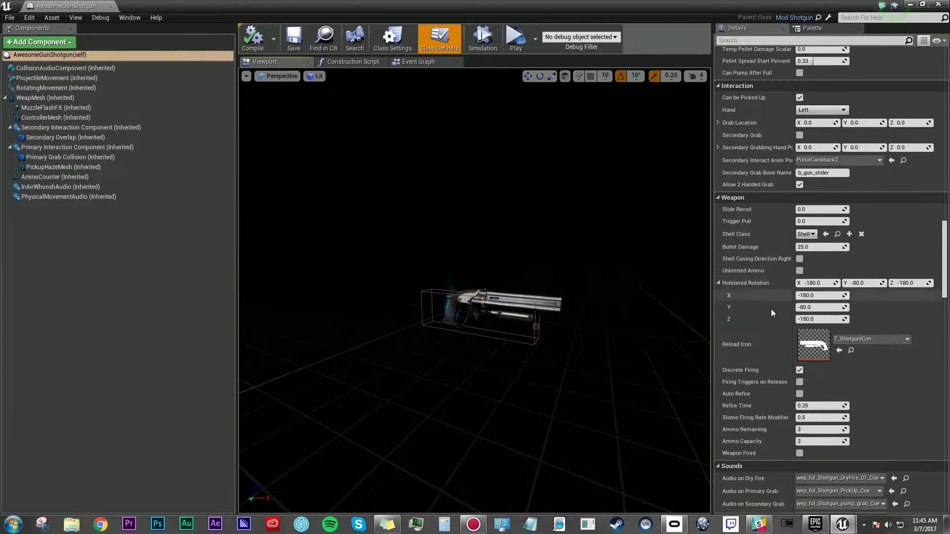
mouse_move(803, 394)
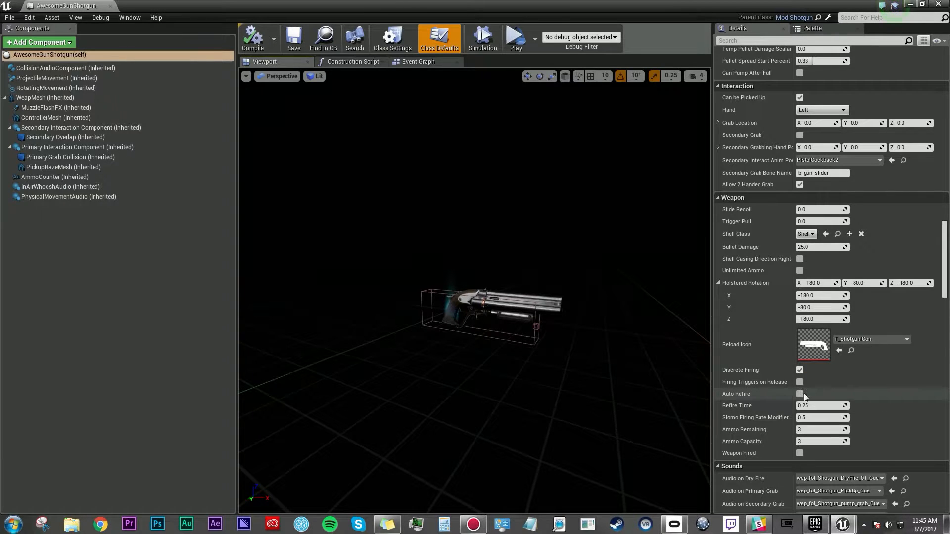
Enable Auto Refire with refire time 0.06 and set ammo remaining and capacity to 18.
click(799, 393)
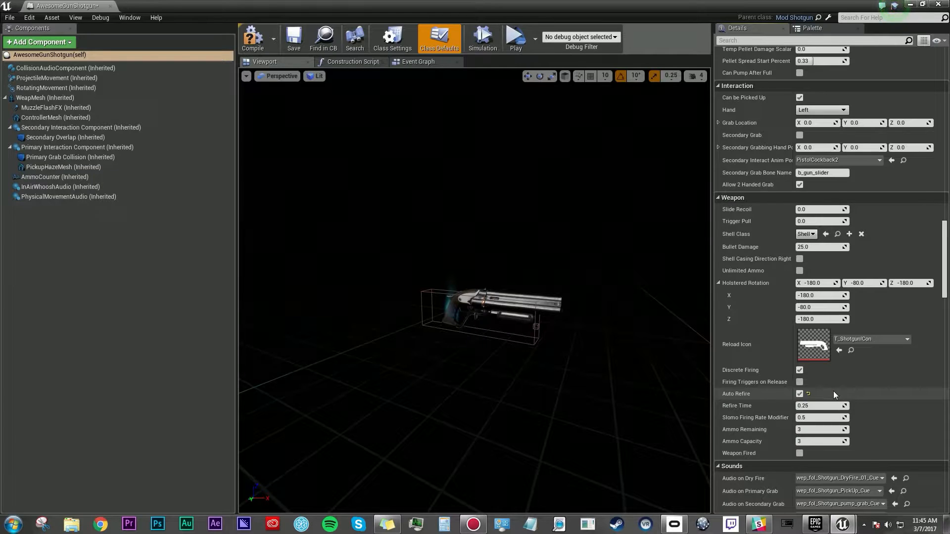
mouse_move(743, 382)
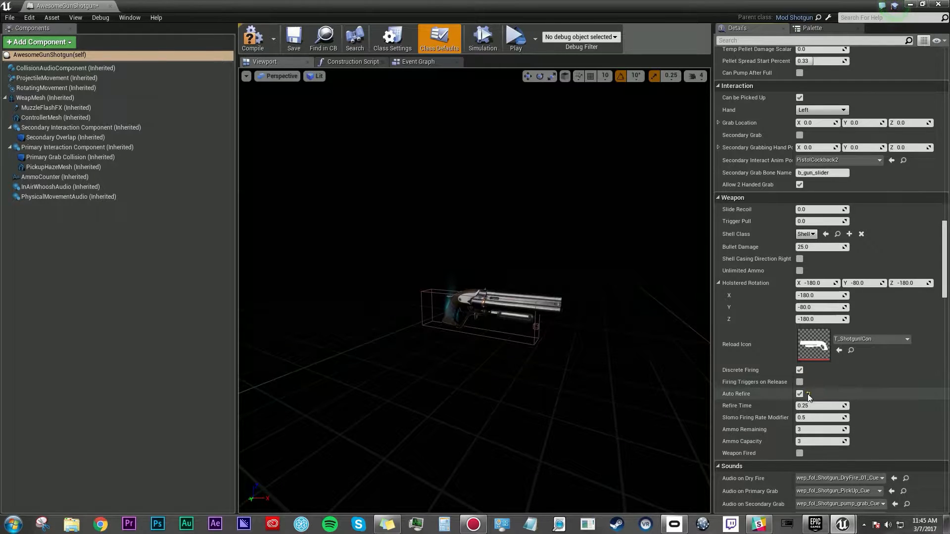
click(821, 405)
text(0.06)
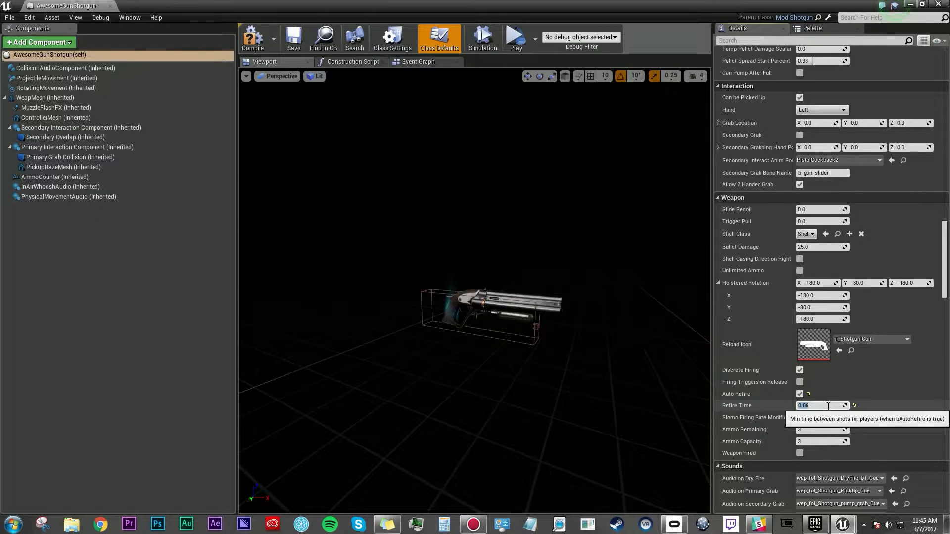
mouse_move(854, 394)
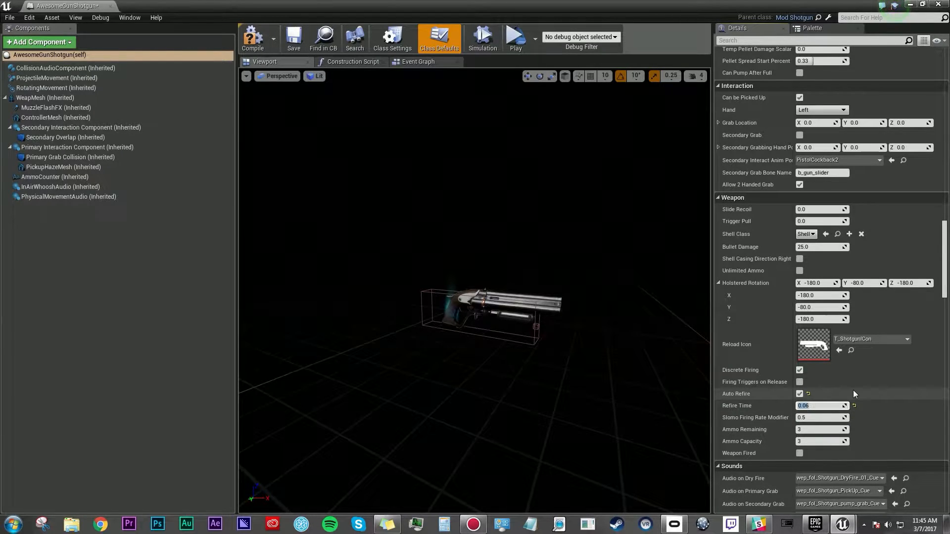
mouse_move(762, 434)
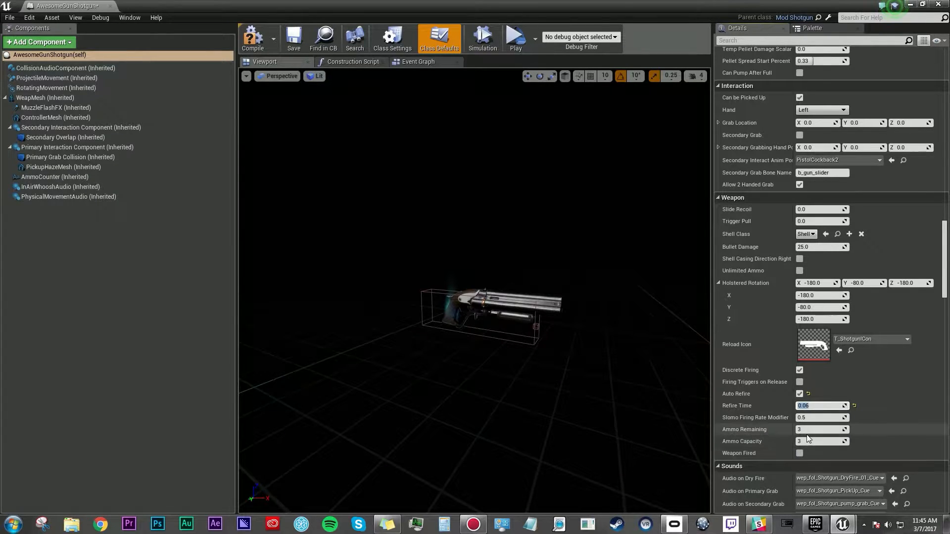
mouse_move(823, 441)
text(18)
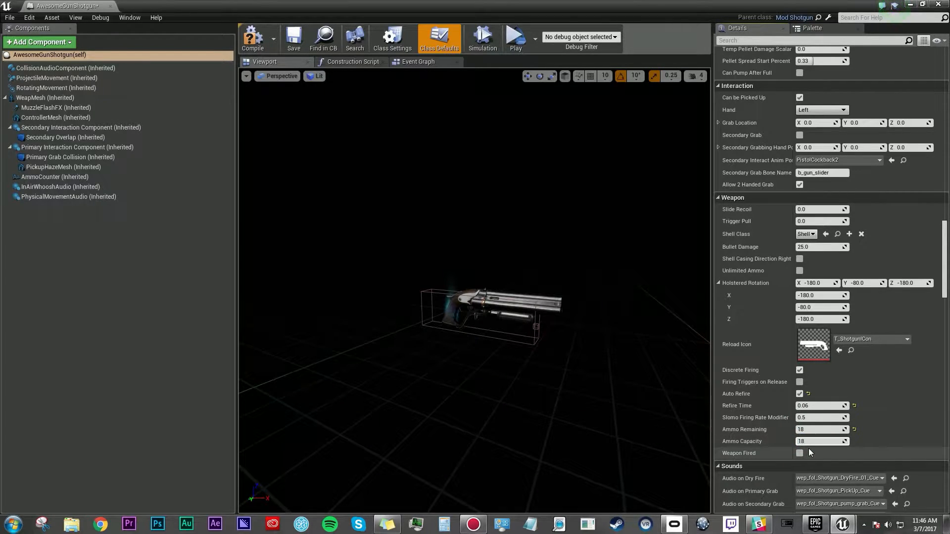
scroll(down, 3)
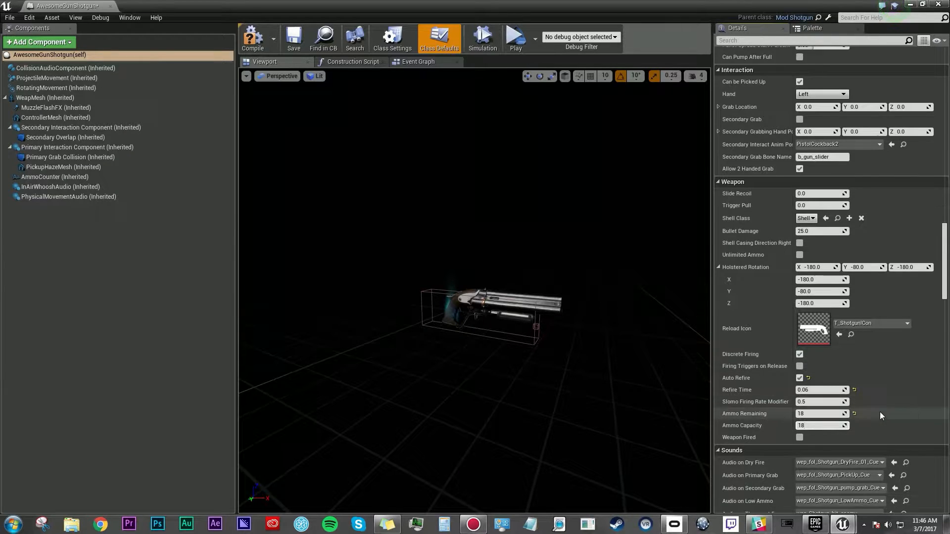
scroll(down, 3)
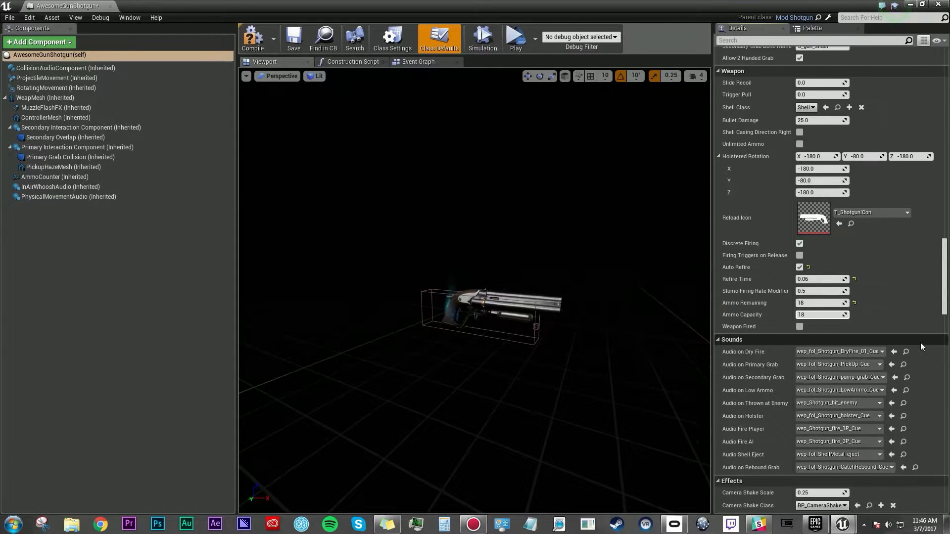
scroll(up, 3)
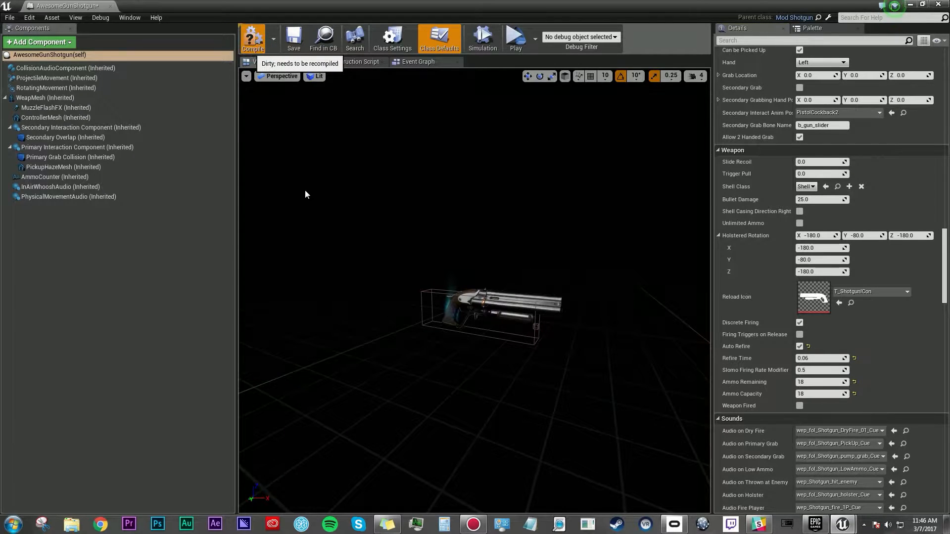
mouse_move(570, 251)
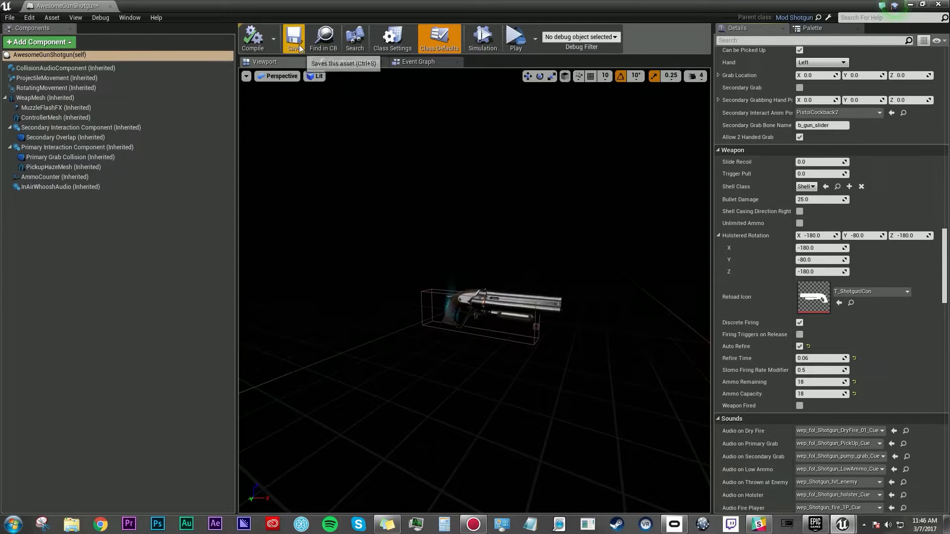
Save the compiled AwesomeGunShotgun blueprint and bring up the play mode choices.
click(293, 37)
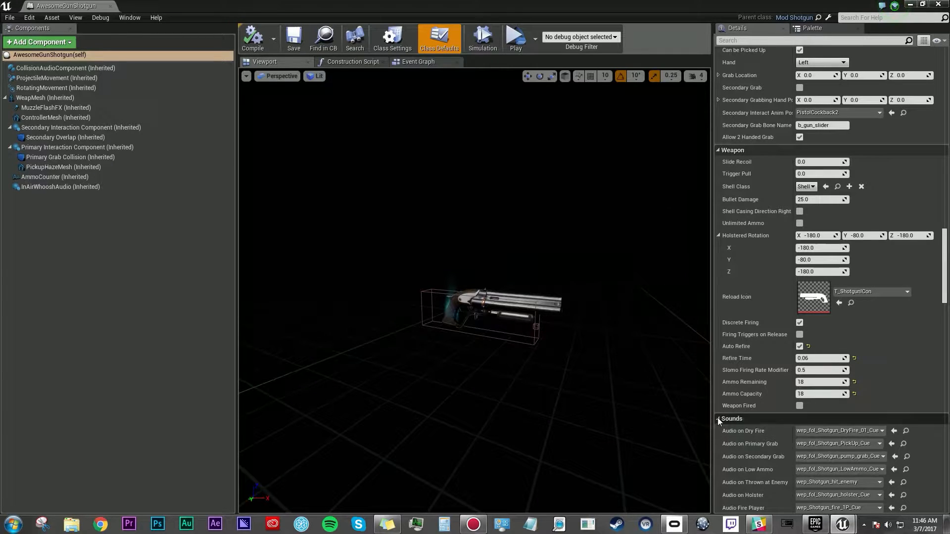
click(700, 525)
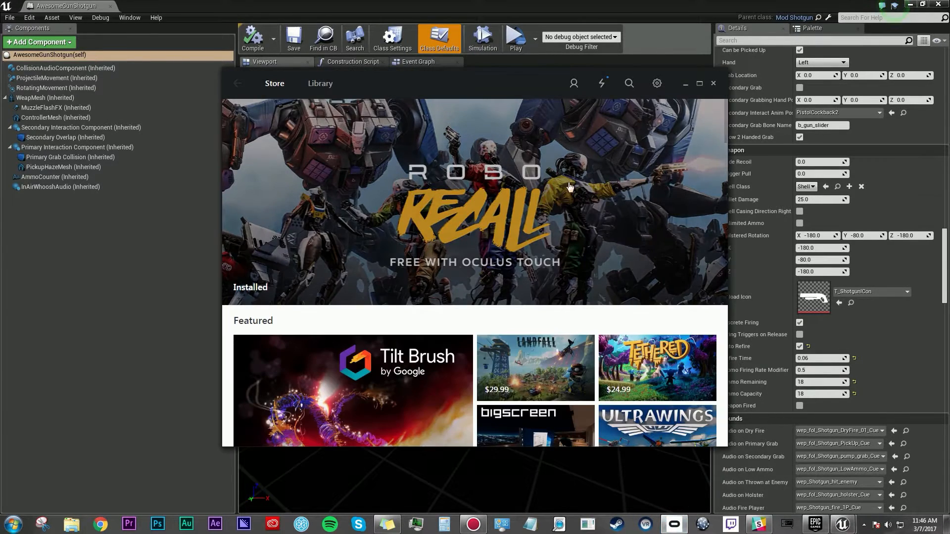
mouse_move(204, 456)
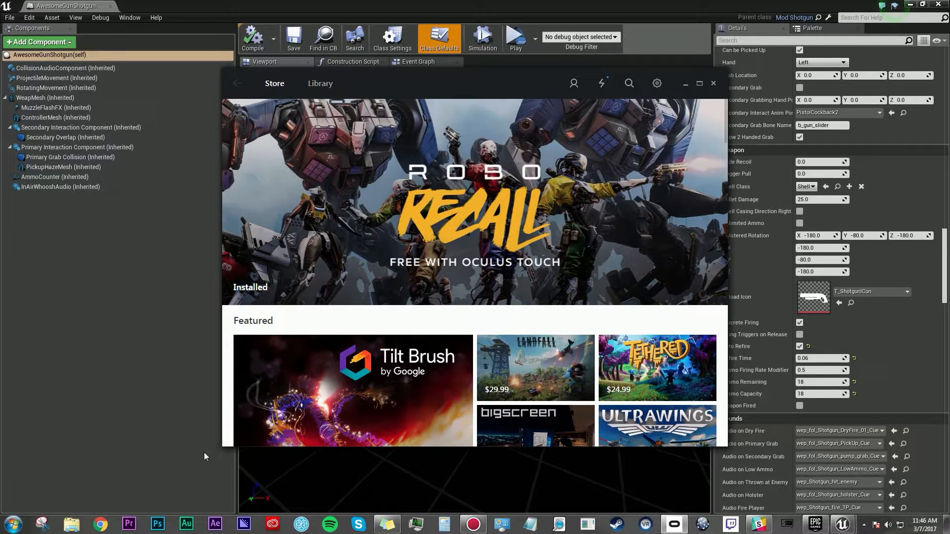
click(534, 39)
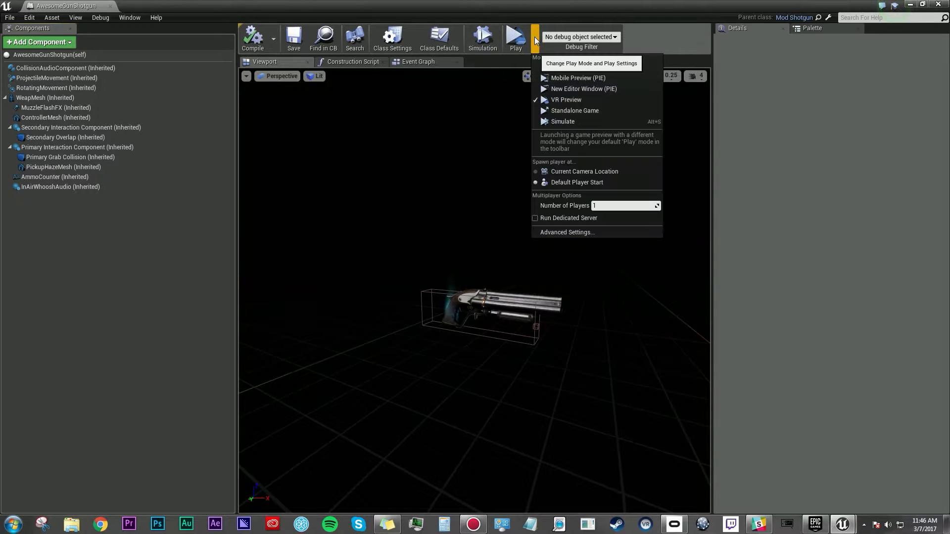
mouse_move(565, 99)
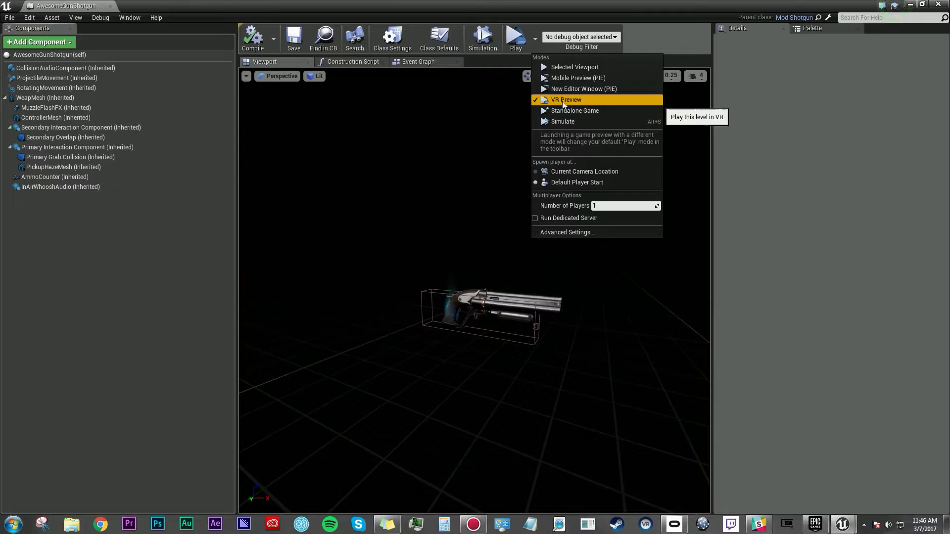
Run a VR Preview play session to try the shotgun, then return to the blueprint.
click(566, 99)
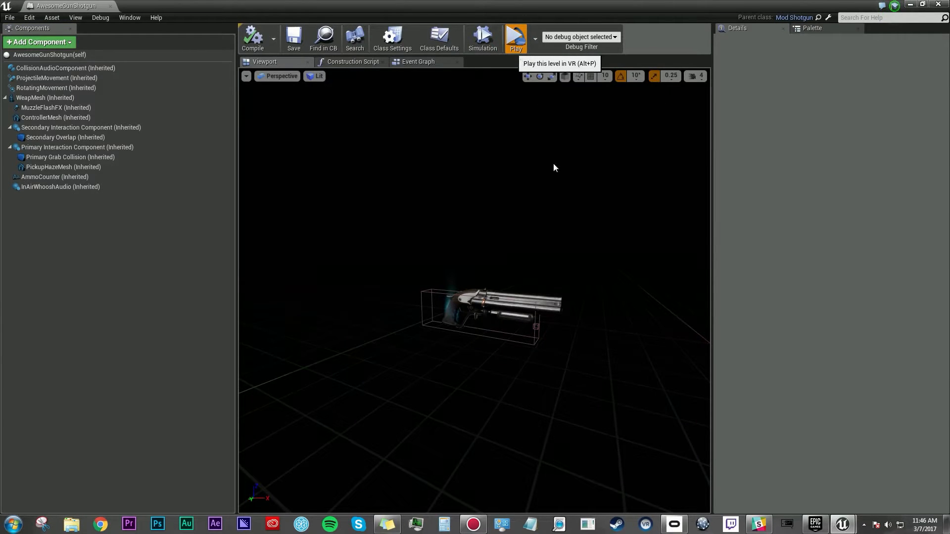
click(516, 37)
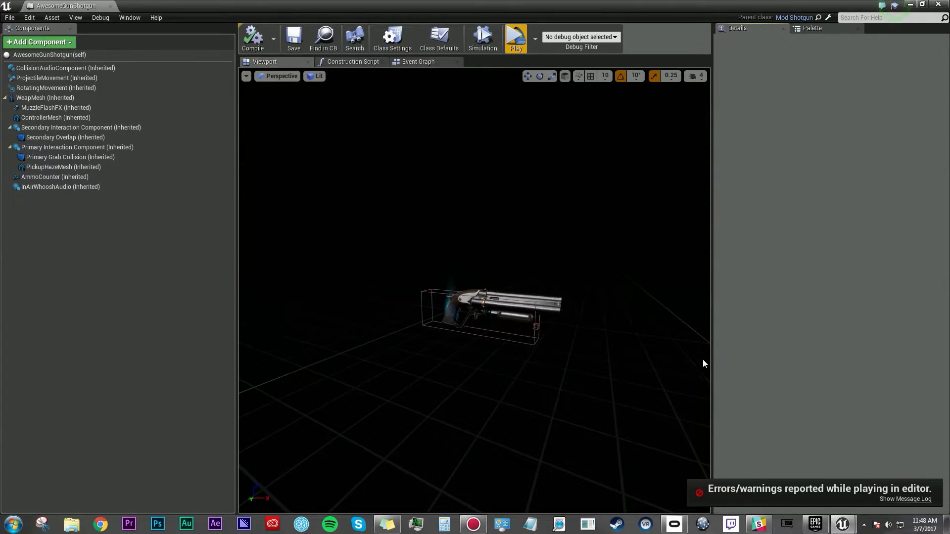
Filter the shotgun's class defaults to the recoil settings by searching 'recoil'.
click(438, 36)
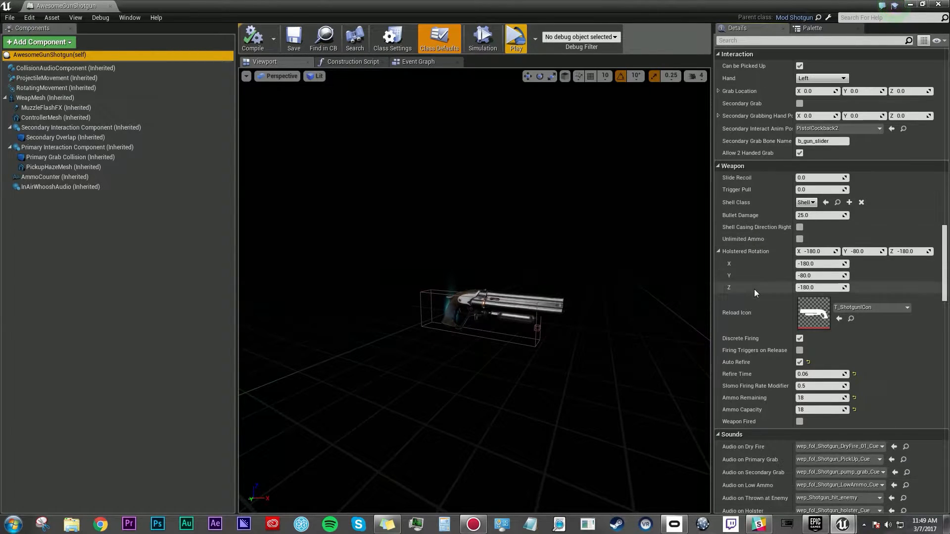
scroll(up, 3)
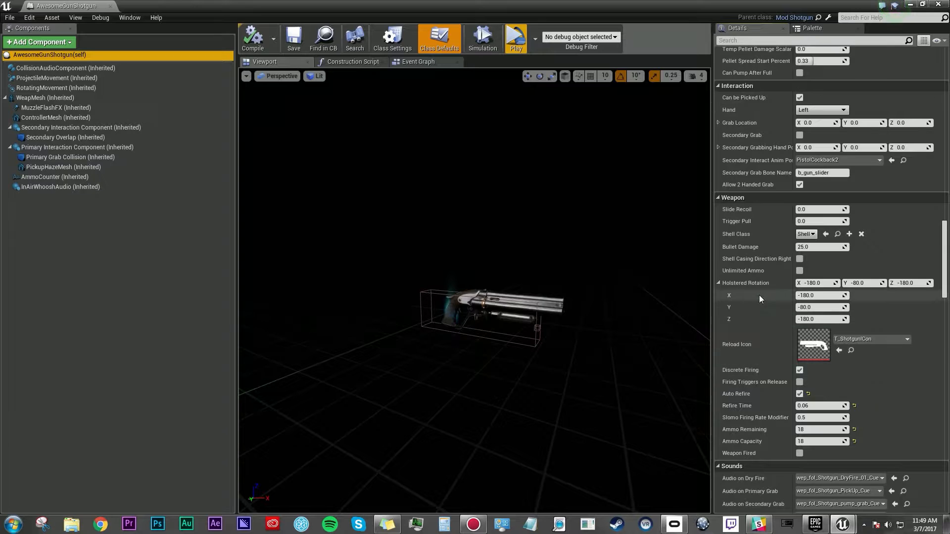
scroll(up, 3)
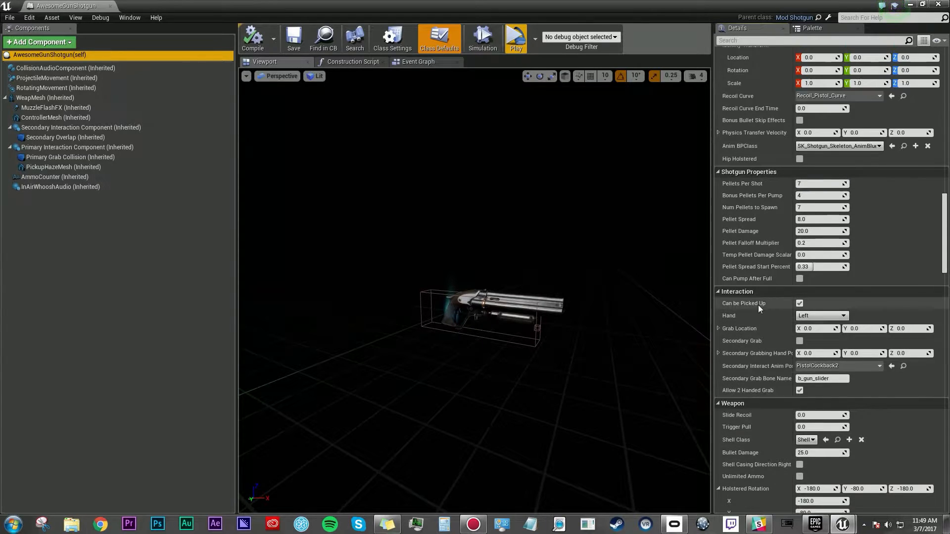
text(recoil)
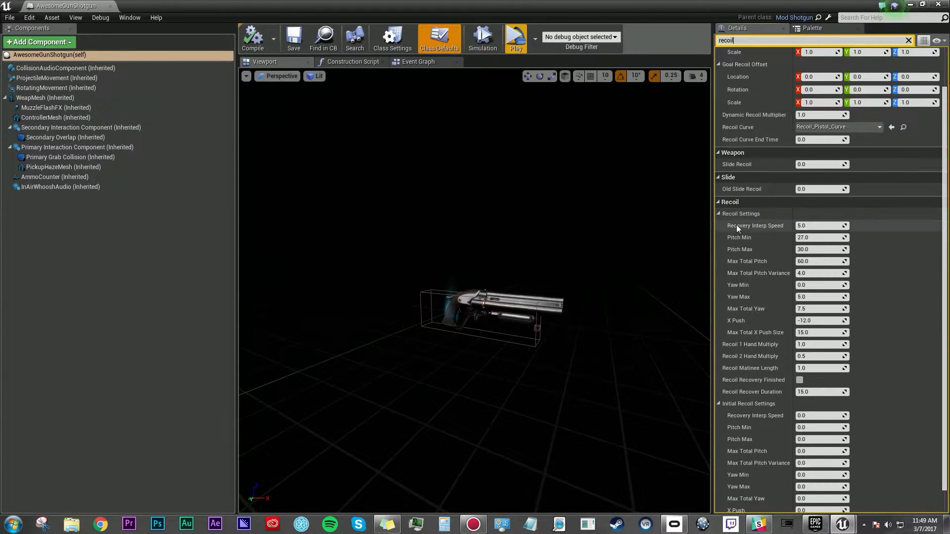
mouse_move(762, 268)
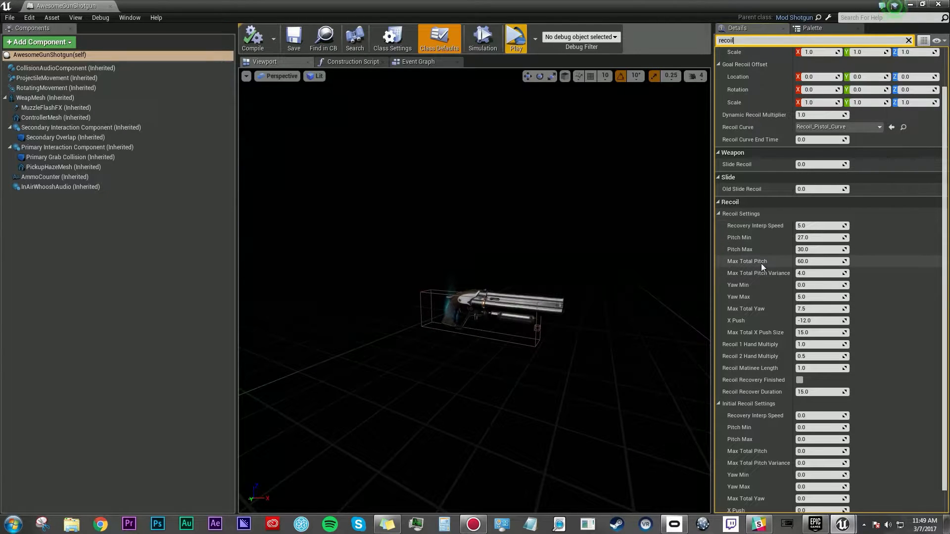
mouse_move(767, 231)
text(3)
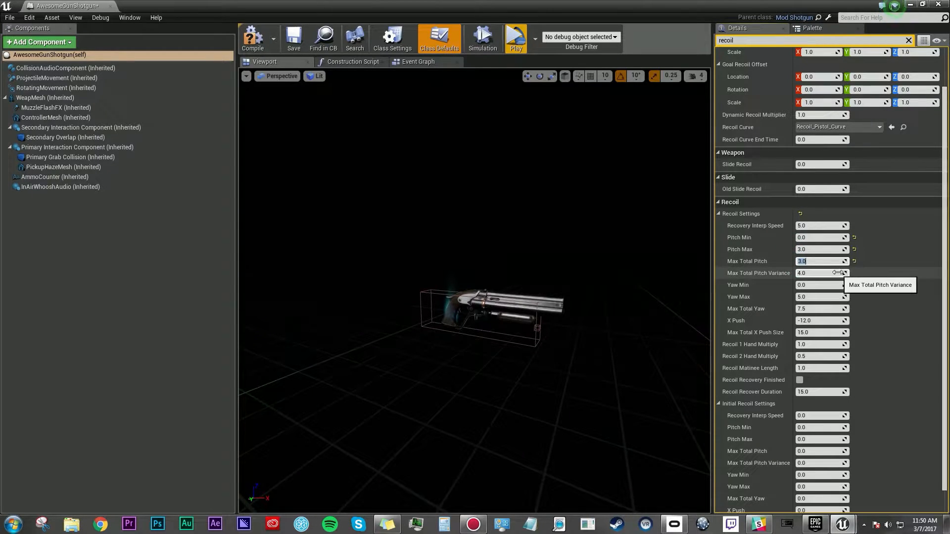
Save the blueprint with recoil pitch min 0, pitch max 3 and max total pitch 3.
click(293, 37)
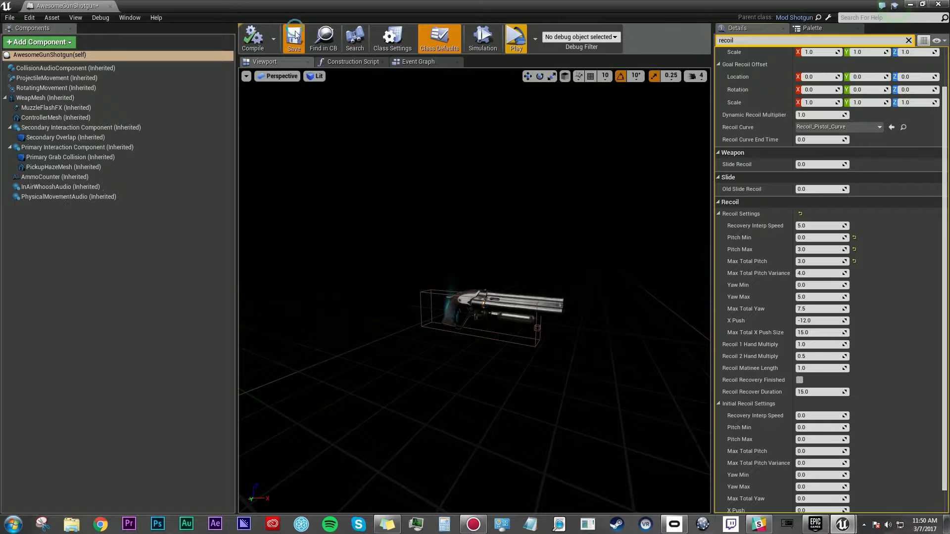
mouse_move(514, 38)
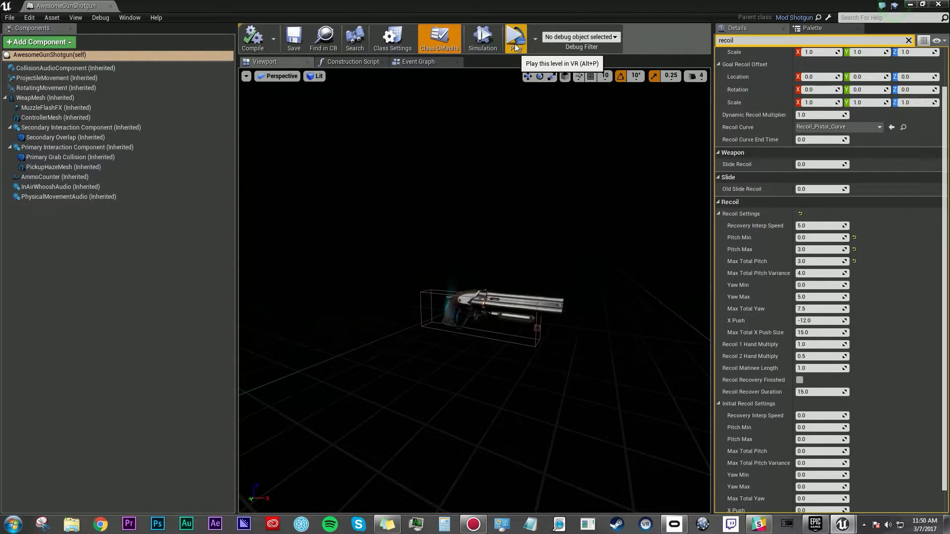
click(514, 38)
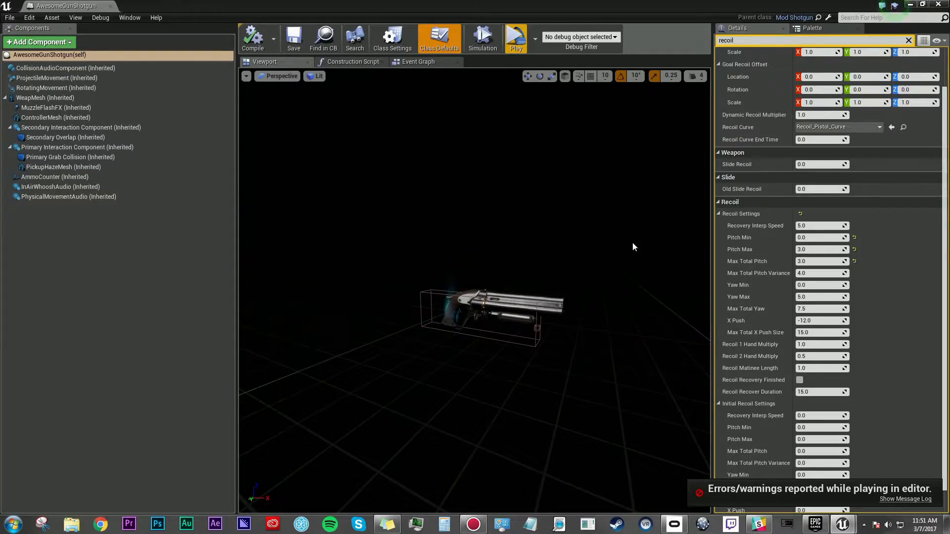
mouse_move(583, 275)
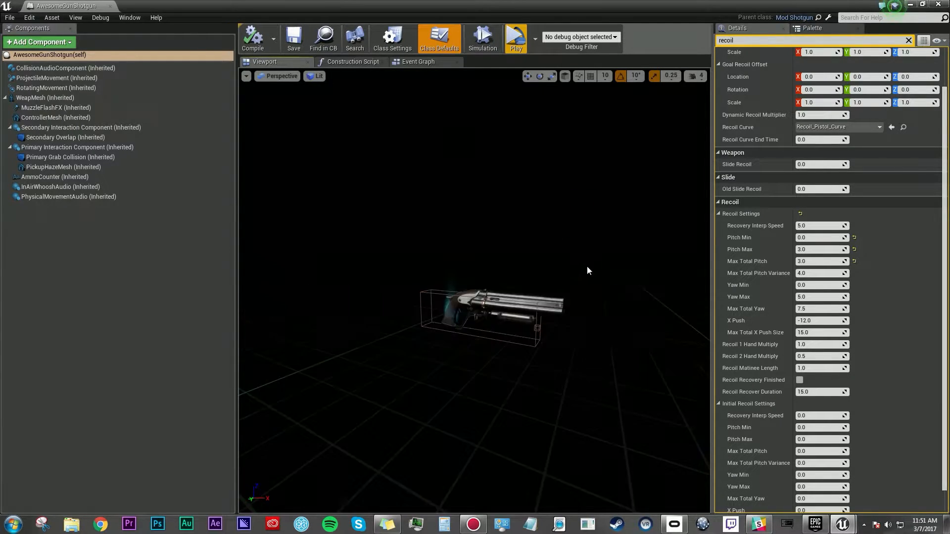
mouse_move(631, 184)
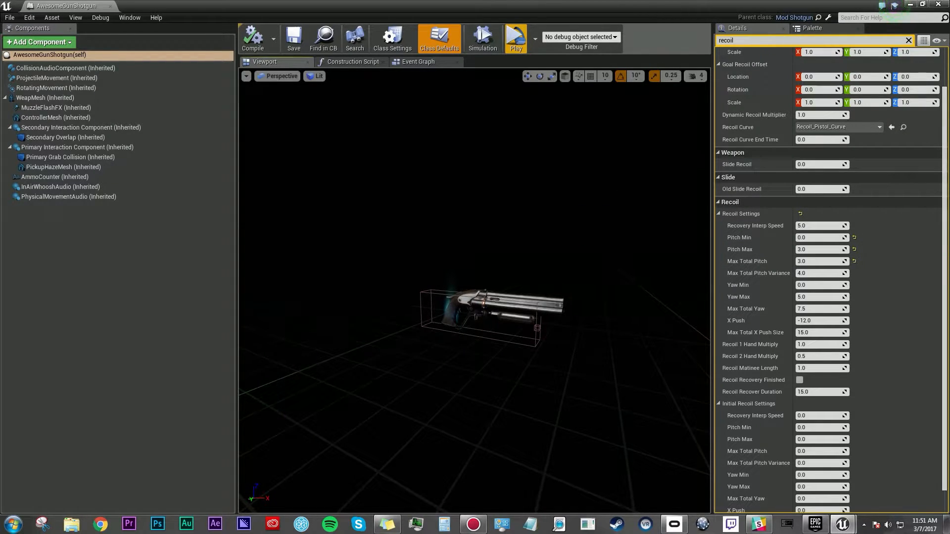
mouse_move(562, 295)
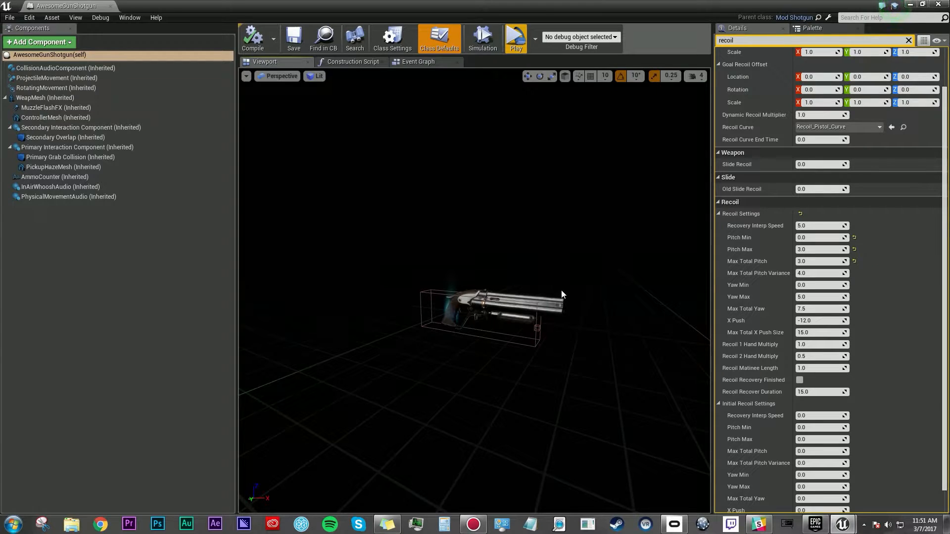
mouse_move(562, 291)
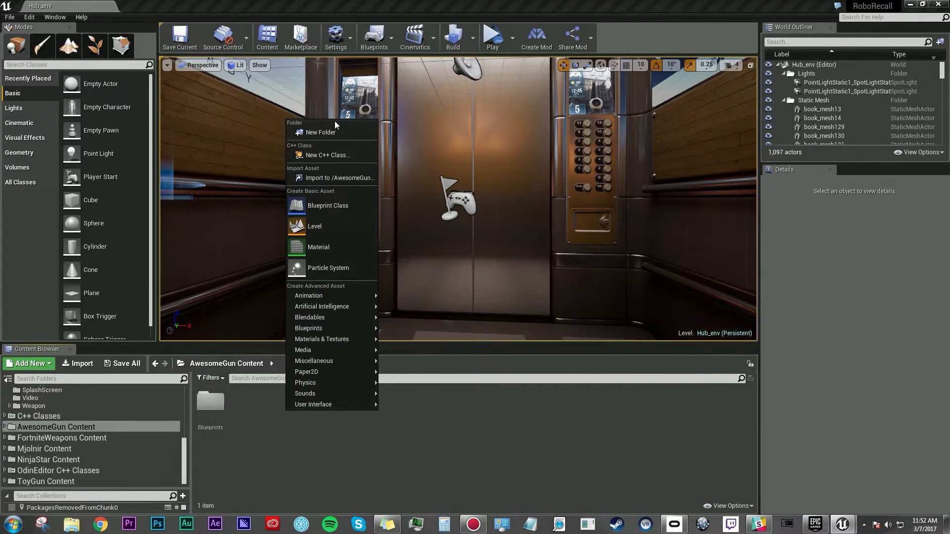
Create a Materials folder and a new RedPlastic material inside it.
click(318, 246)
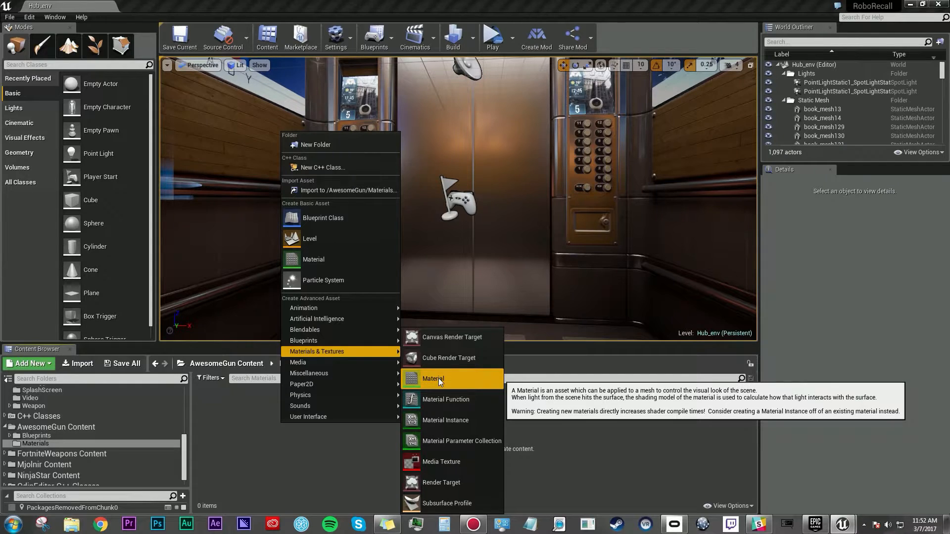
click(432, 379)
text(RedPlastic)
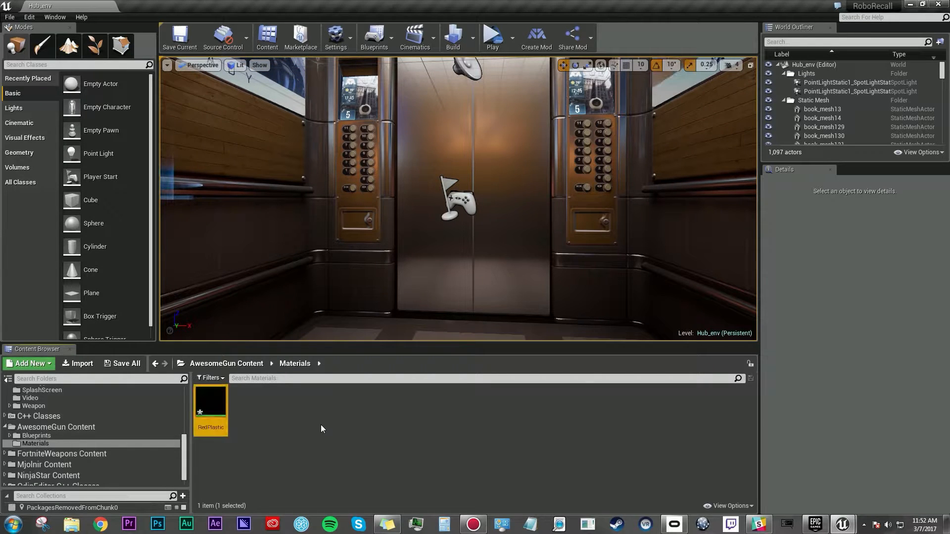
Open RedPlastic in the Material Editor and maximize its window.
double_click(210, 403)
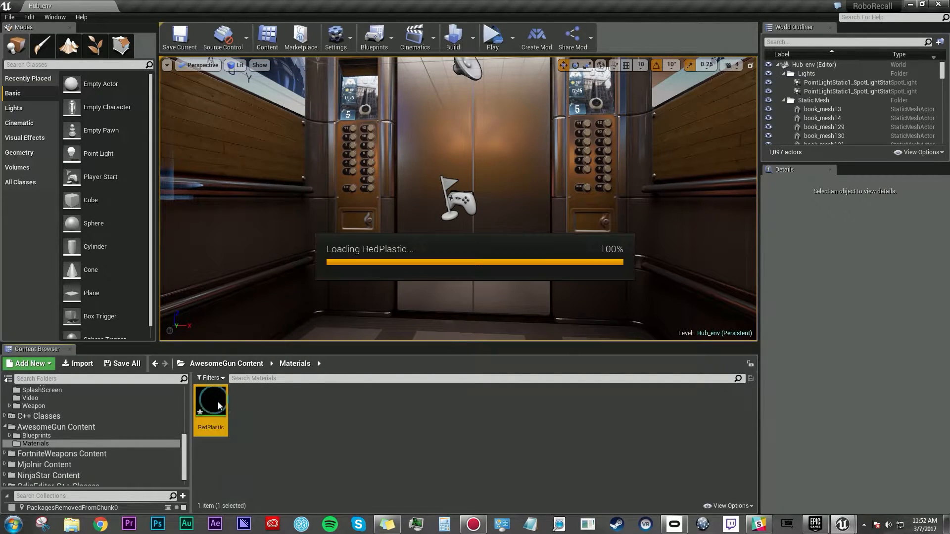
double_click(210, 403)
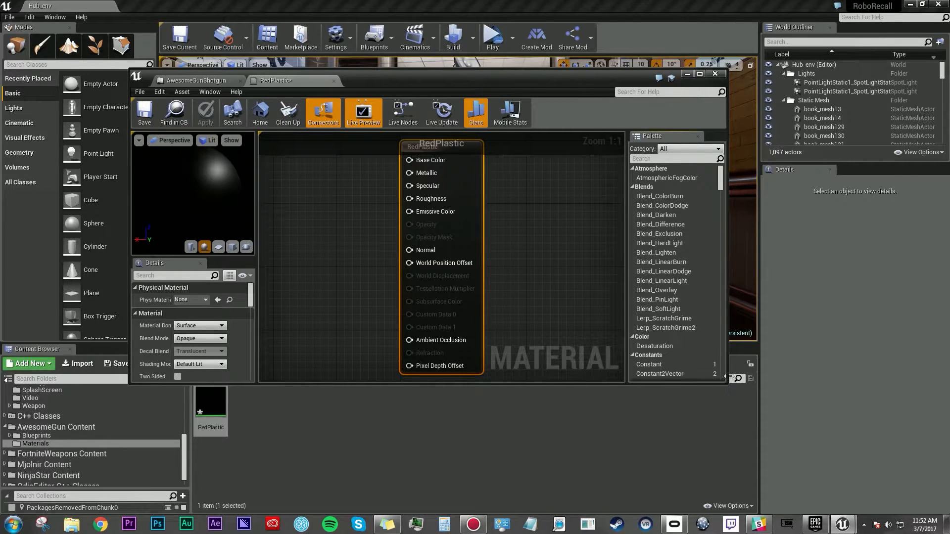
click(699, 74)
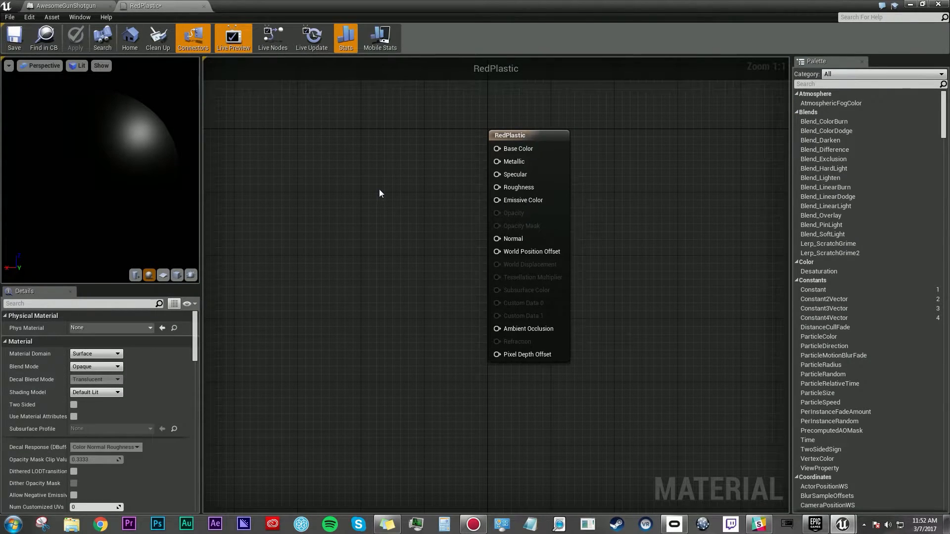
mouse_move(366, 191)
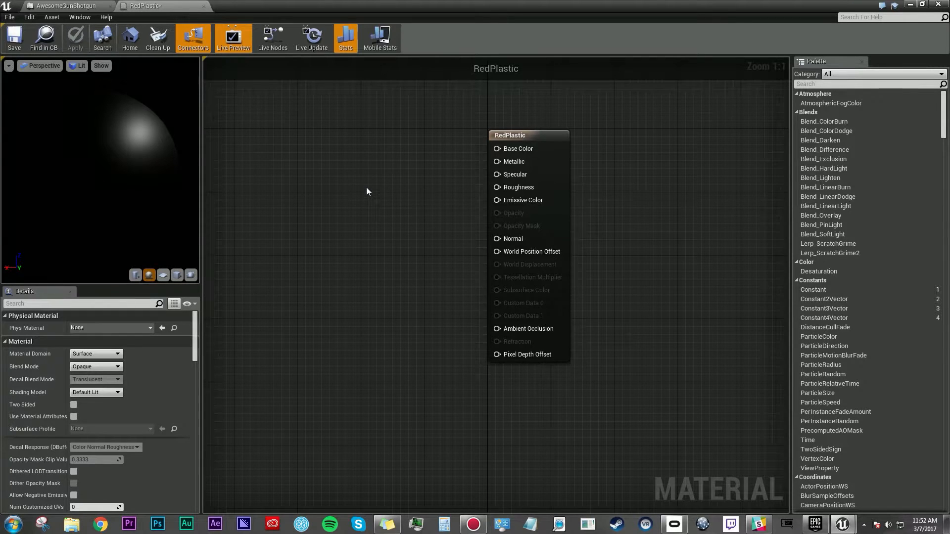
mouse_move(190, 182)
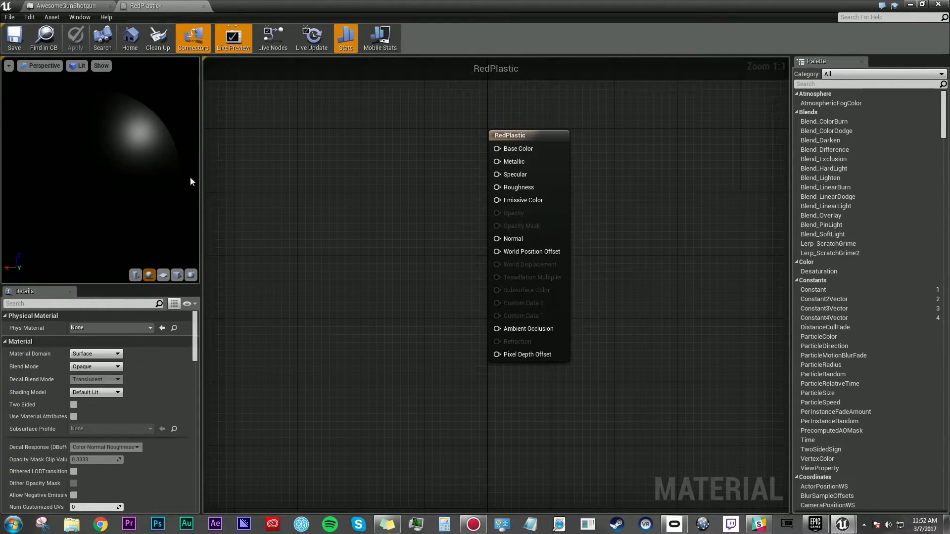
mouse_move(501, 123)
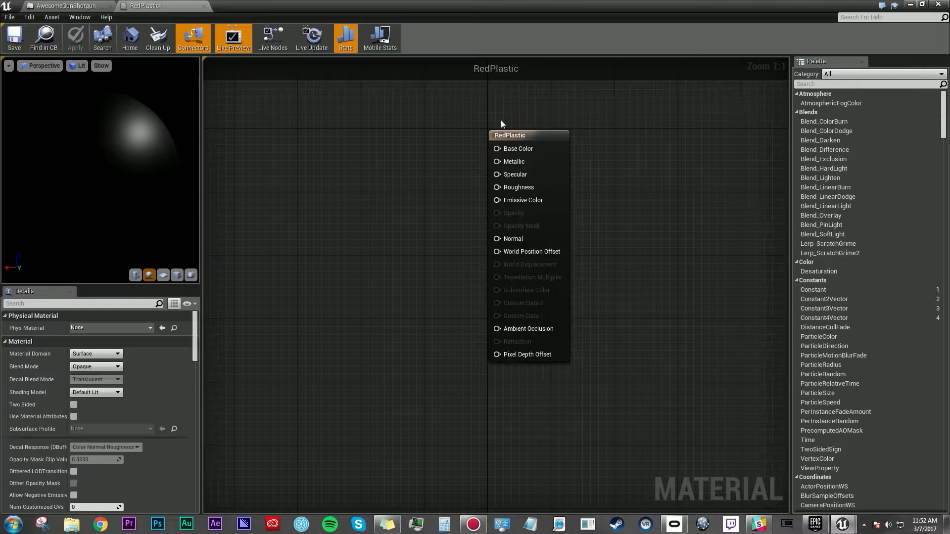
mouse_move(539, 223)
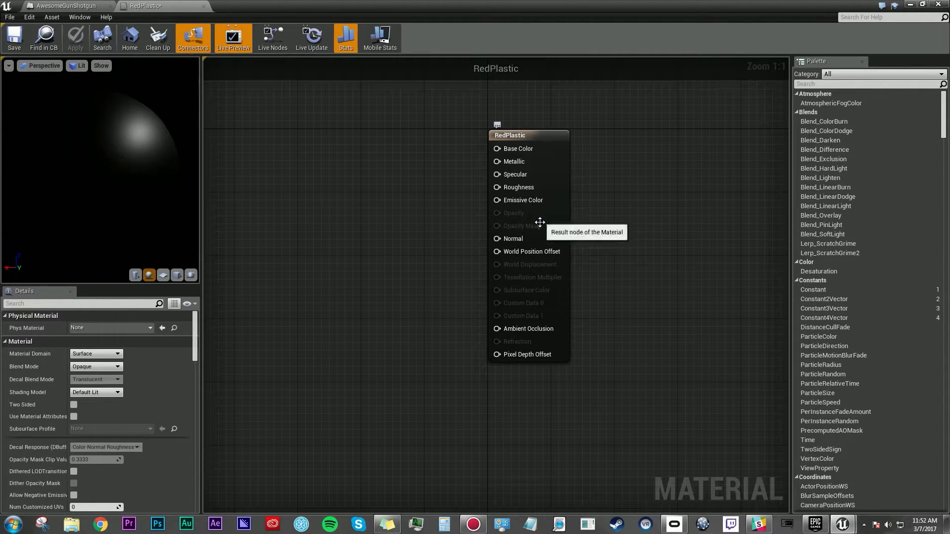
mouse_move(572, 158)
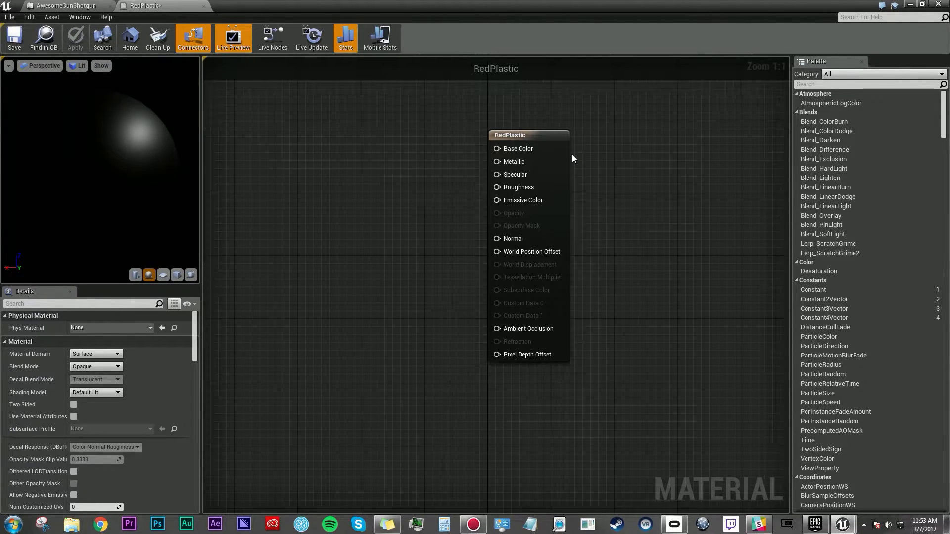
mouse_move(584, 145)
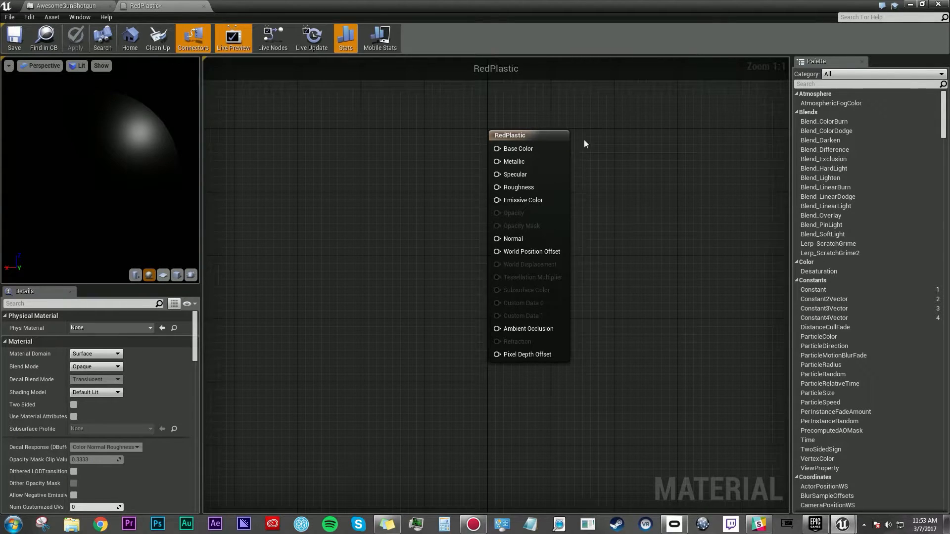
mouse_move(531, 282)
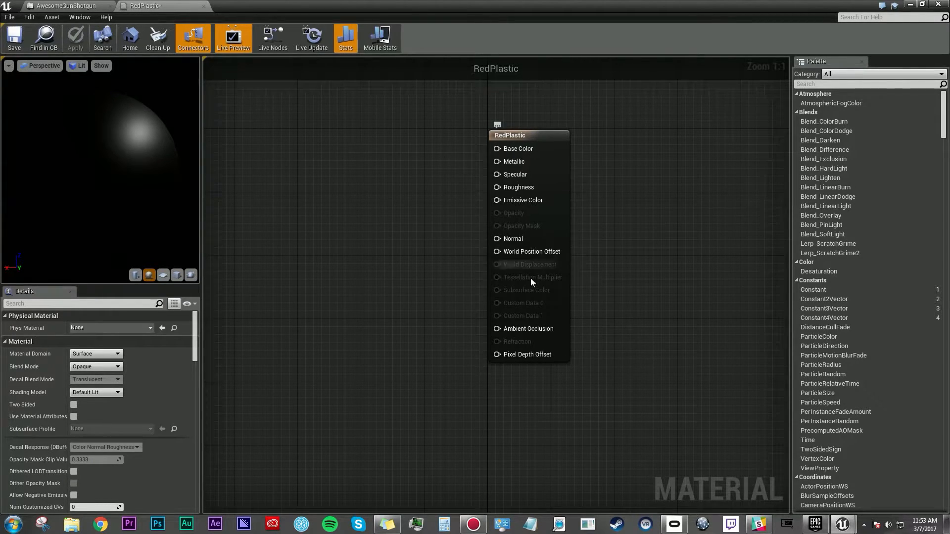
mouse_move(617, 169)
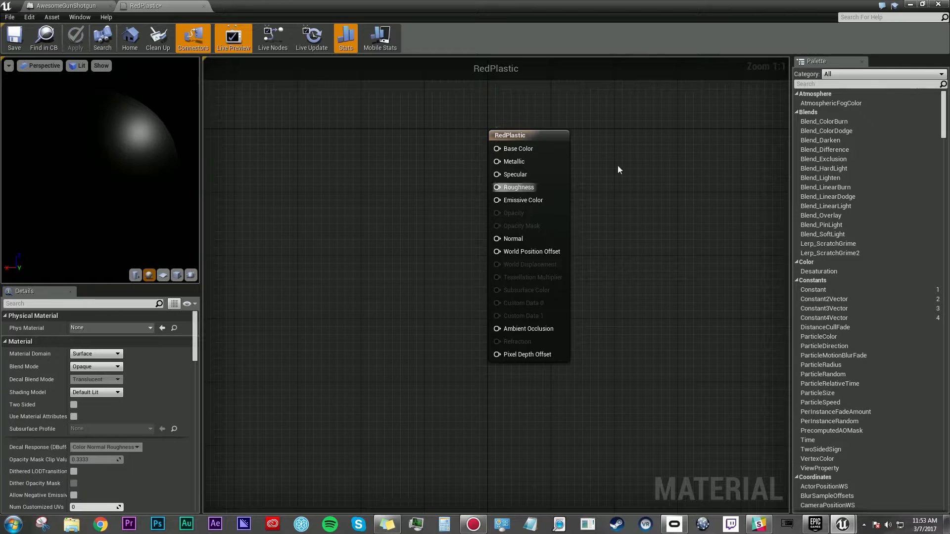
mouse_move(833, 83)
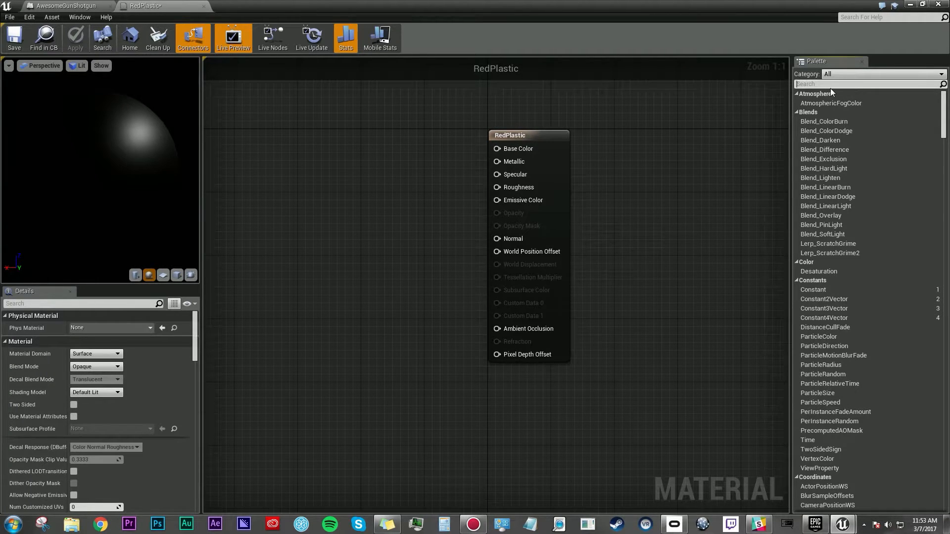
Add a Constant3Vector set to red and wire it into Base Color.
text(const)
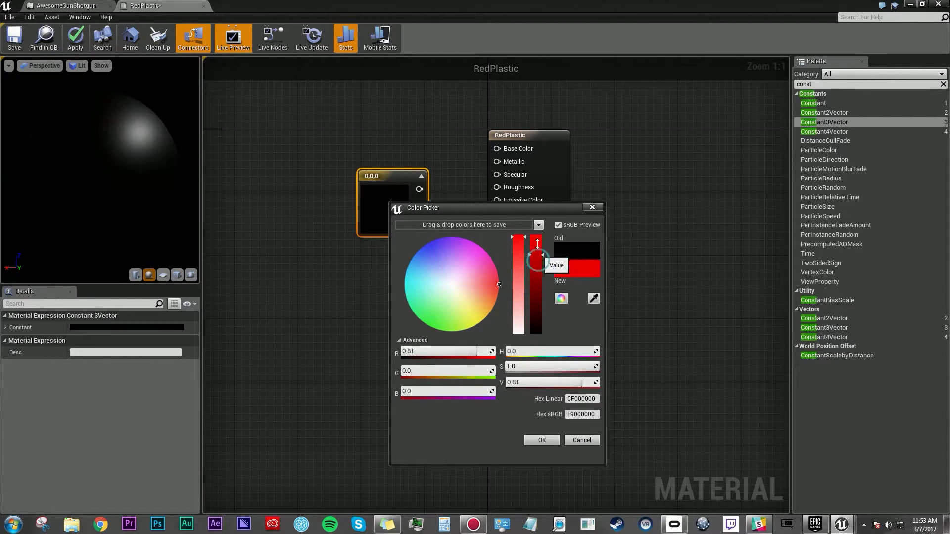
click(542, 439)
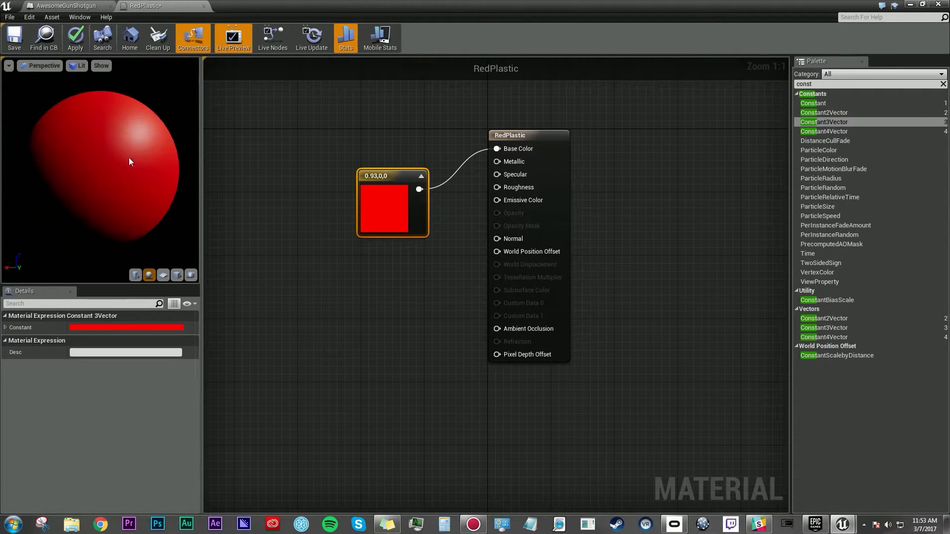
mouse_move(822, 98)
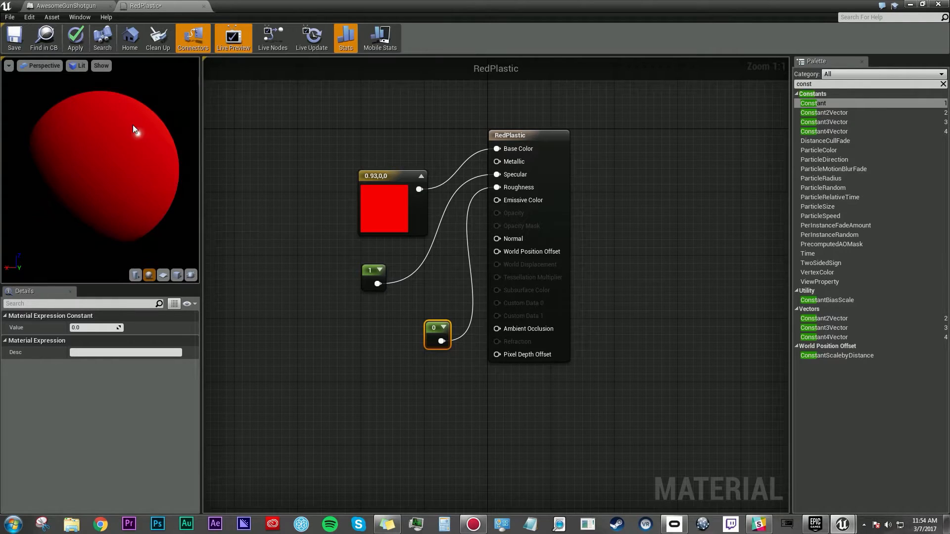
mouse_move(186, 160)
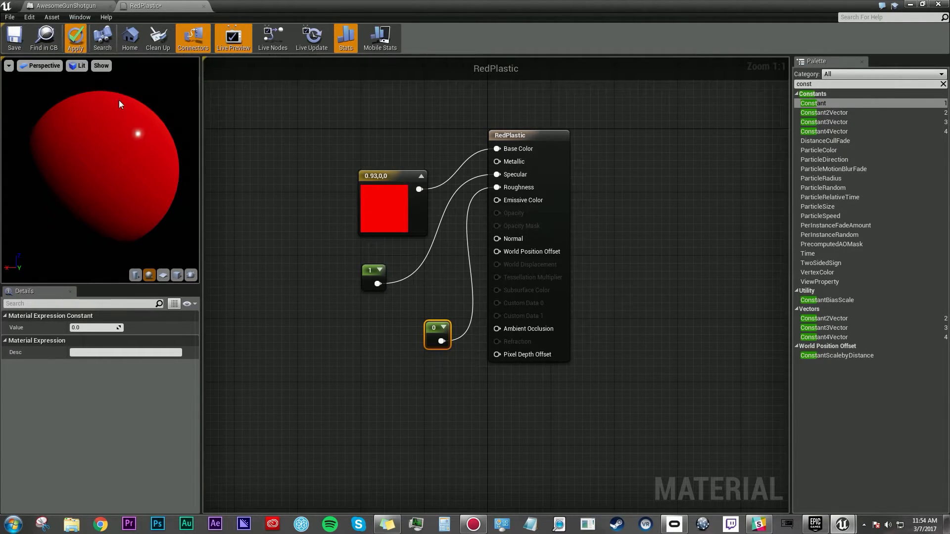
Apply RedPlastic with constants 1 for Specular and 0 for Roughness.
click(13, 37)
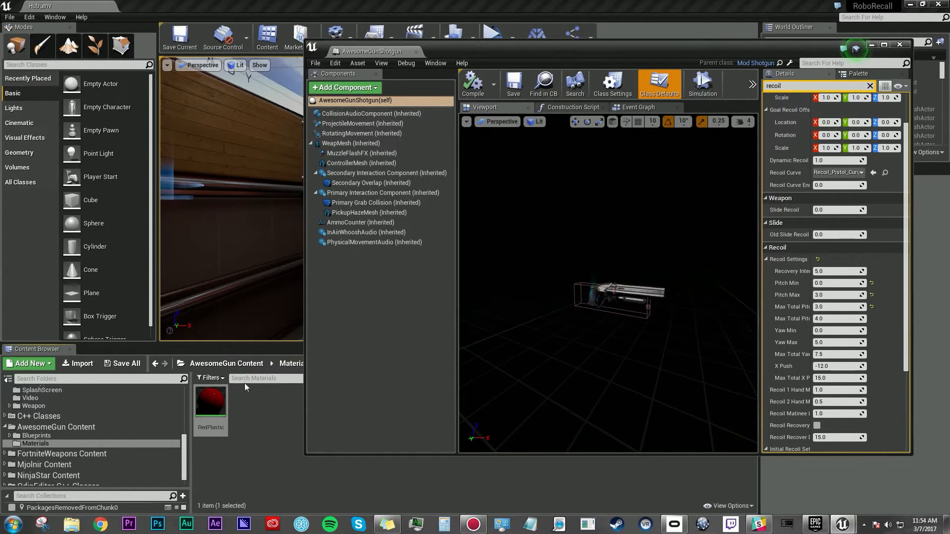
mouse_move(209, 402)
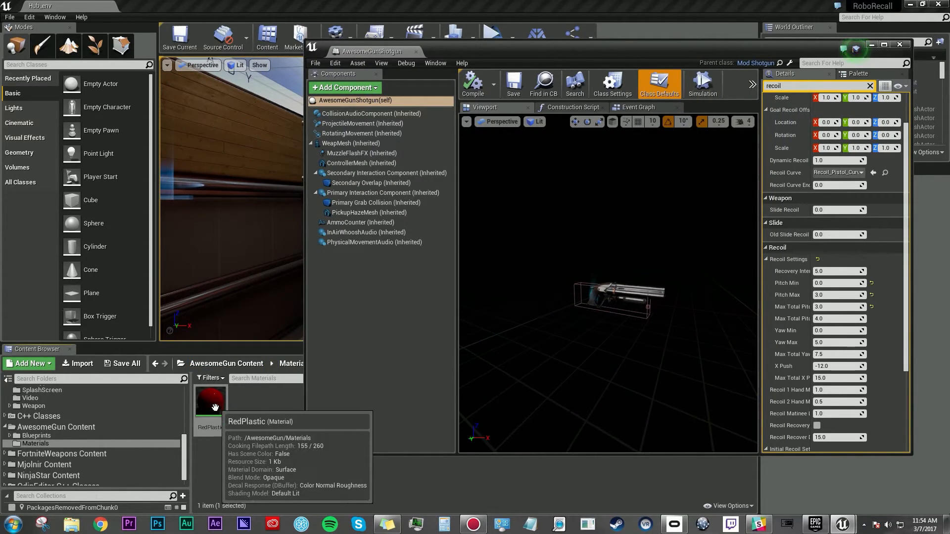
mouse_move(208, 404)
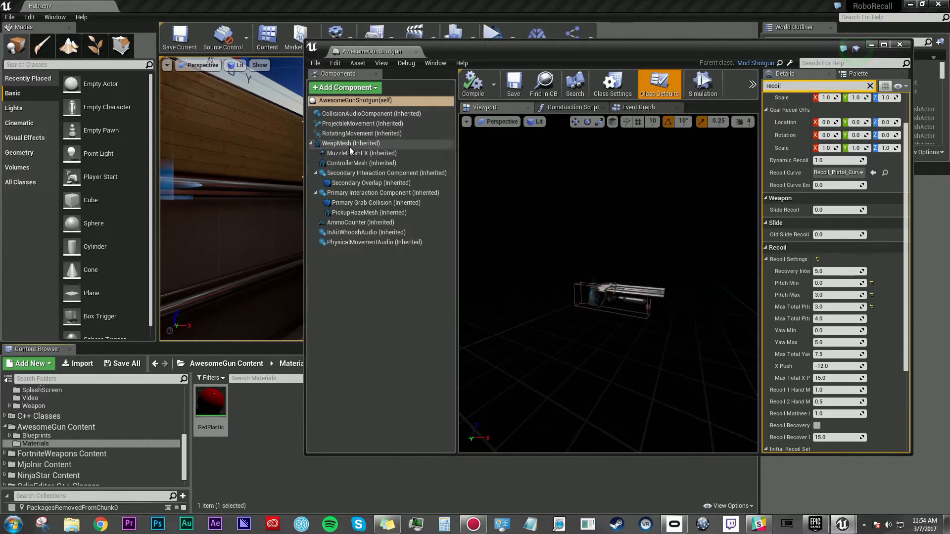
Assign RedPlastic to WeapMesh material Element 0 and recompile AwesomeGunShotgun.
click(351, 142)
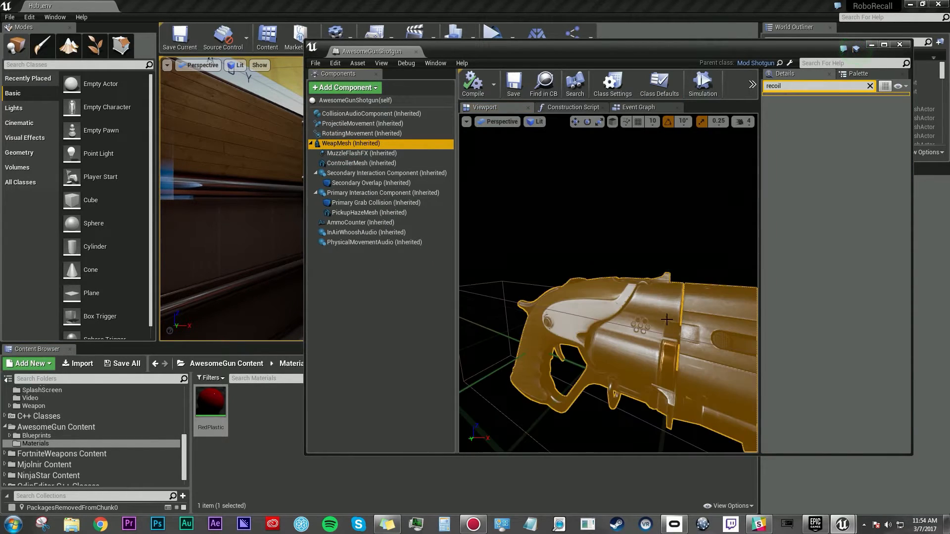
scroll(down, 3)
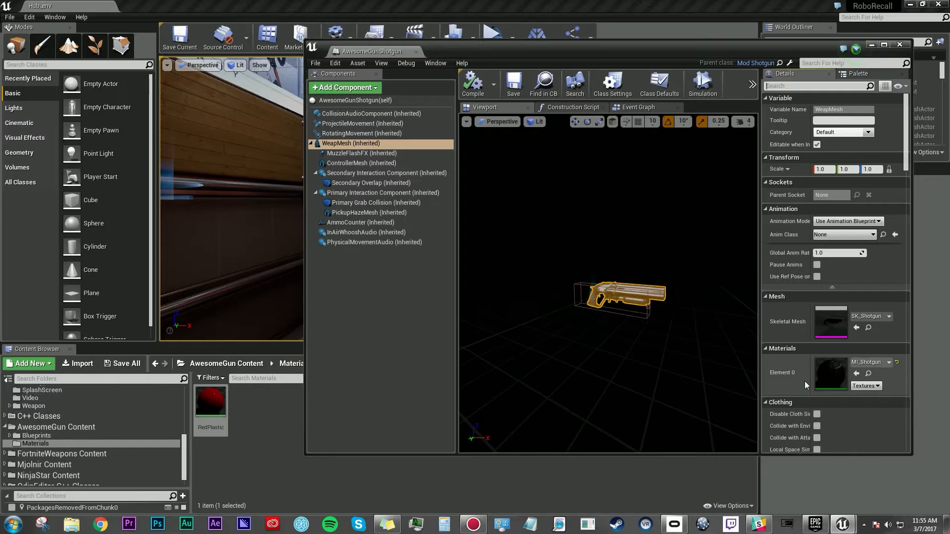
mouse_move(210, 401)
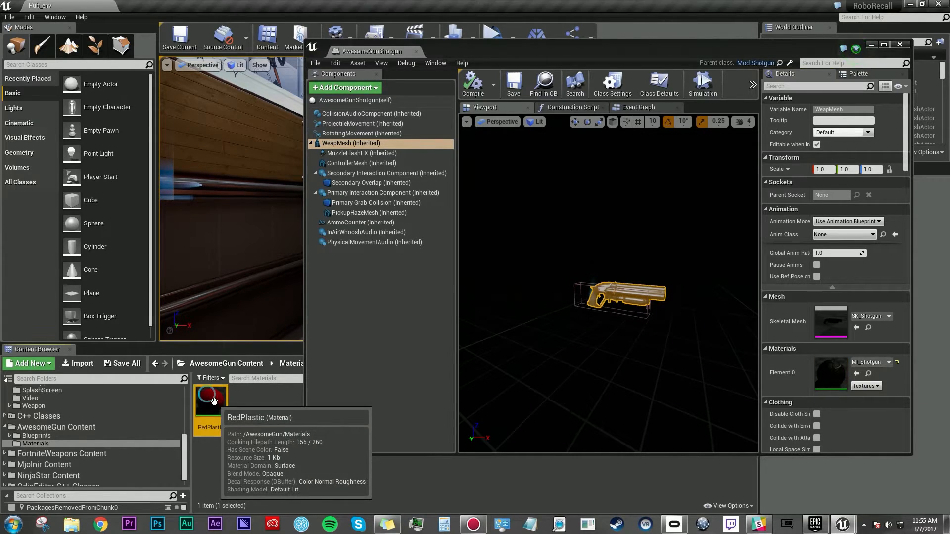
mouse_move(664, 325)
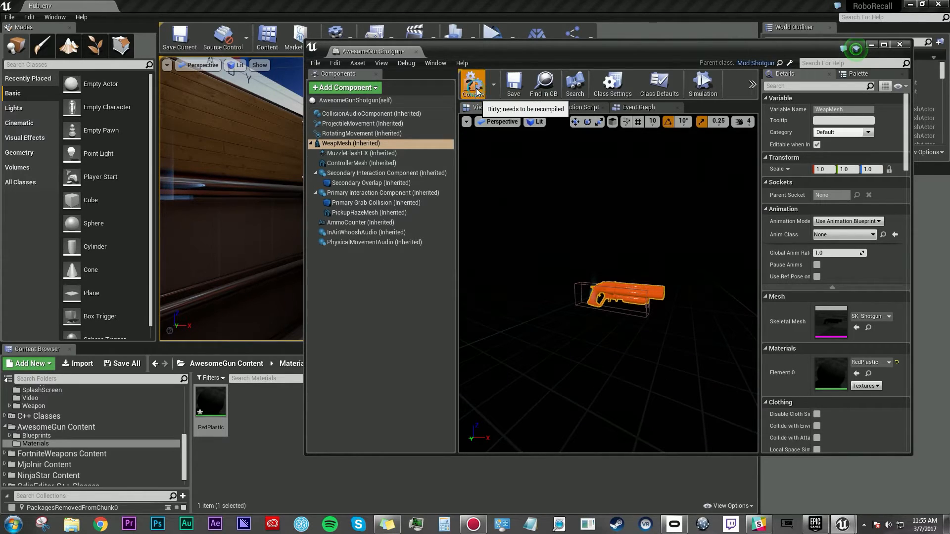
click(900, 44)
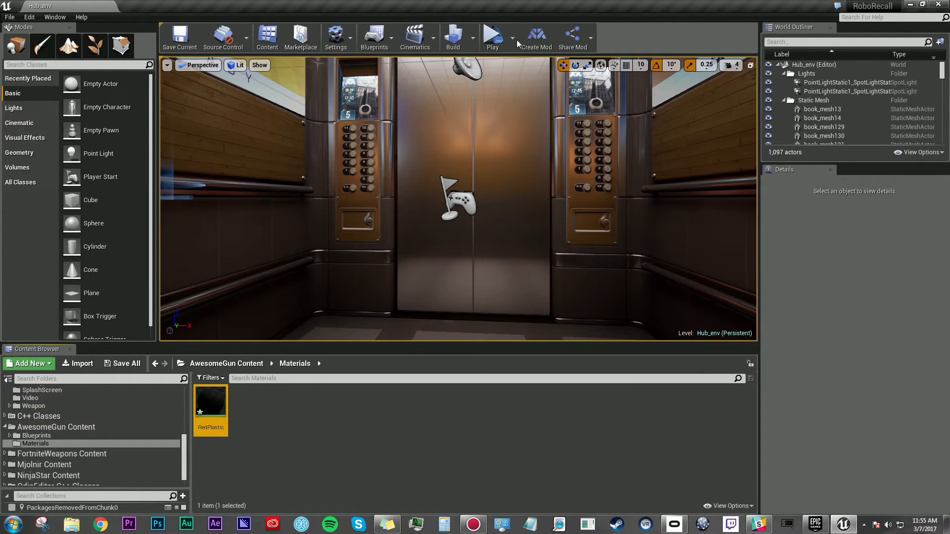
Save All modified AwesomeGun assets so RedPlastic is no longer unsaved.
click(492, 37)
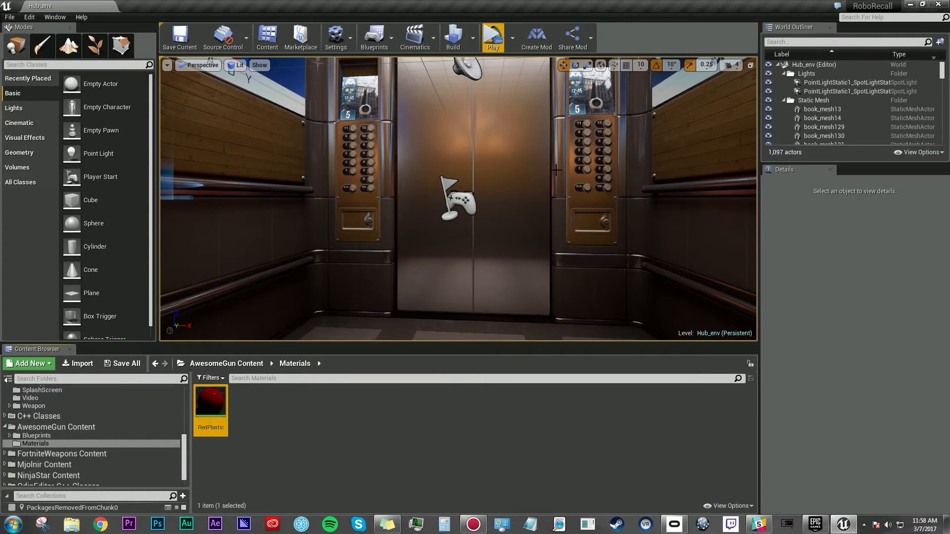
mouse_move(325, 211)
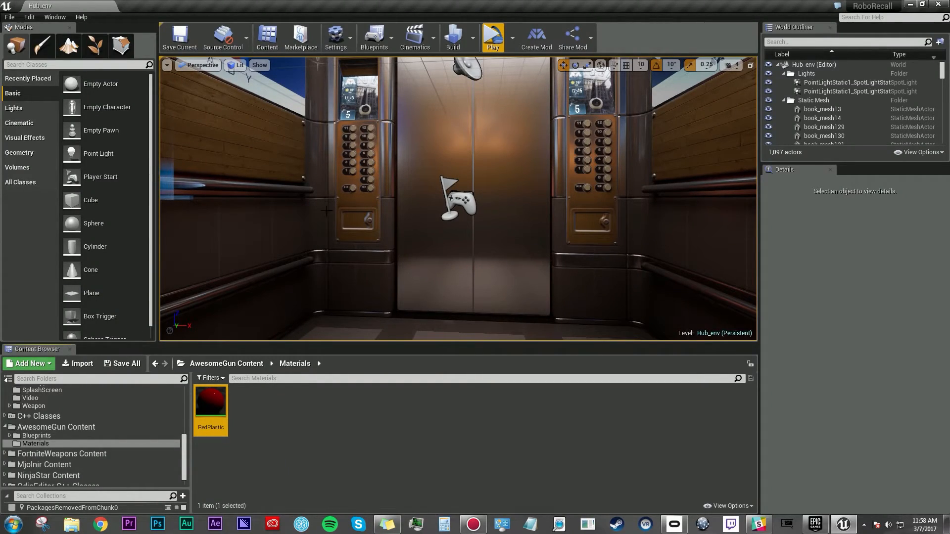
mouse_move(572, 37)
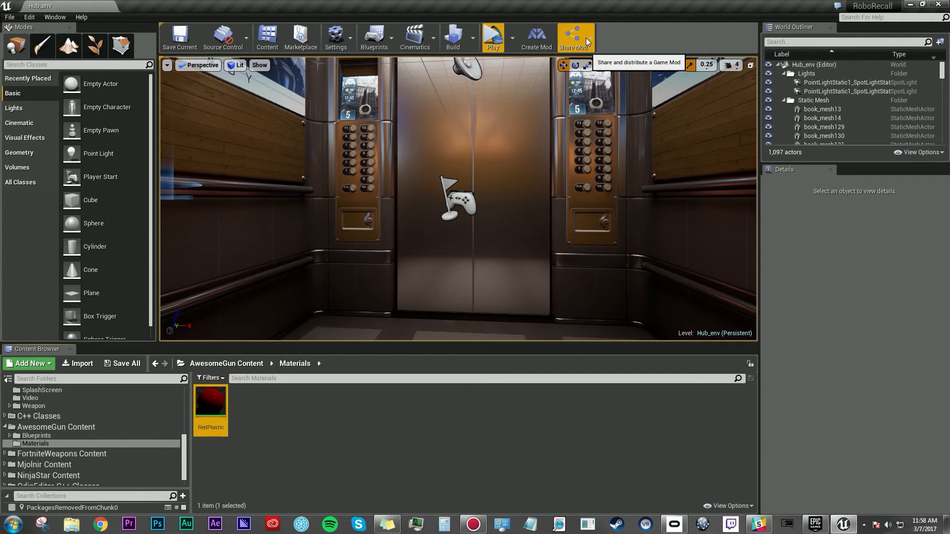
Share the AwesomeGun mod for Windows into the chosen output folder.
click(573, 37)
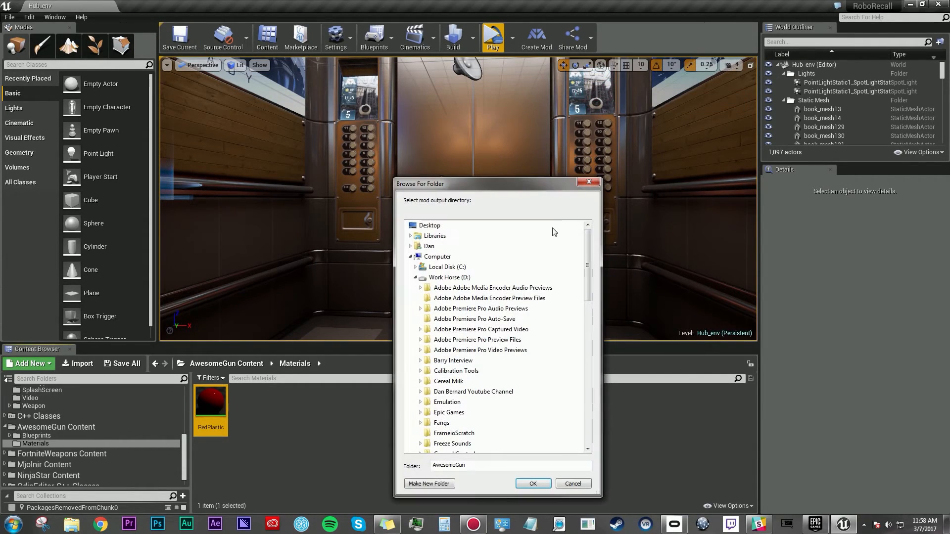
click(532, 484)
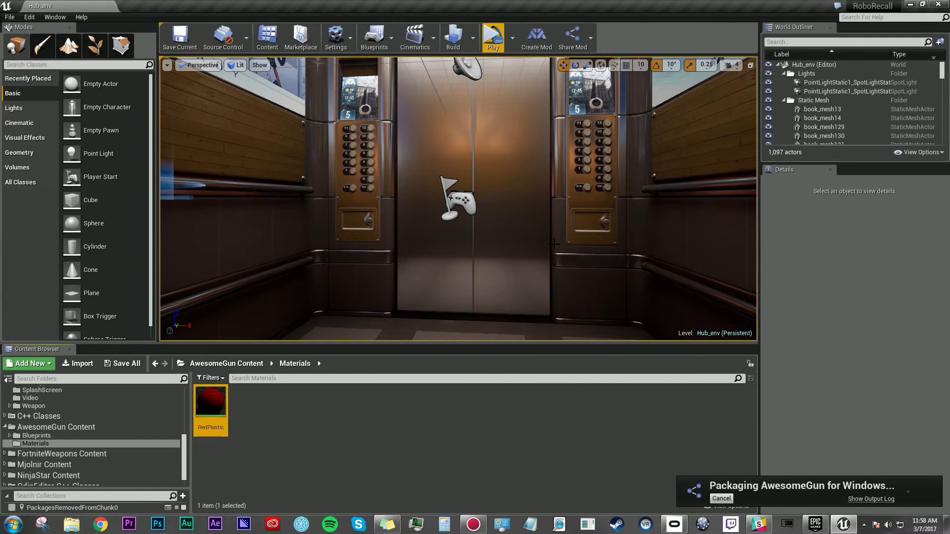
mouse_move(764, 417)
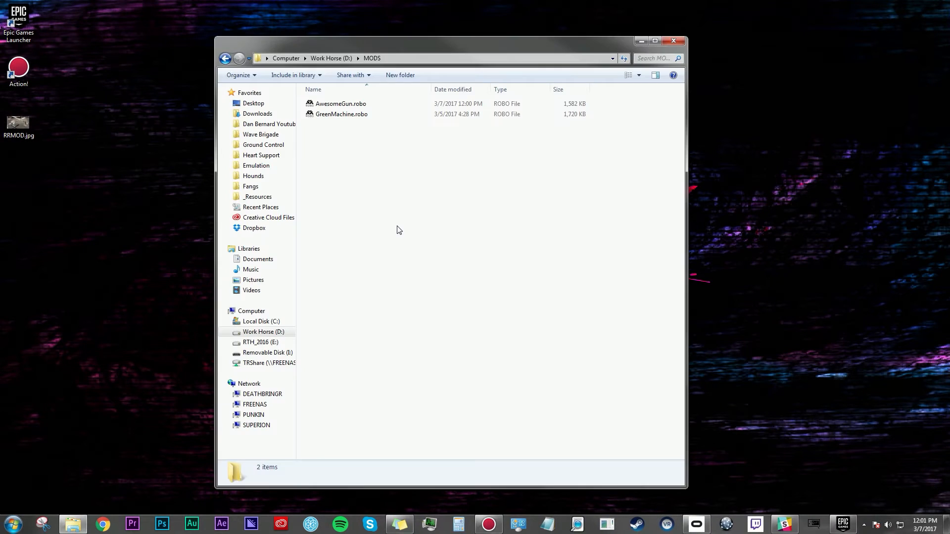
mouse_move(349, 110)
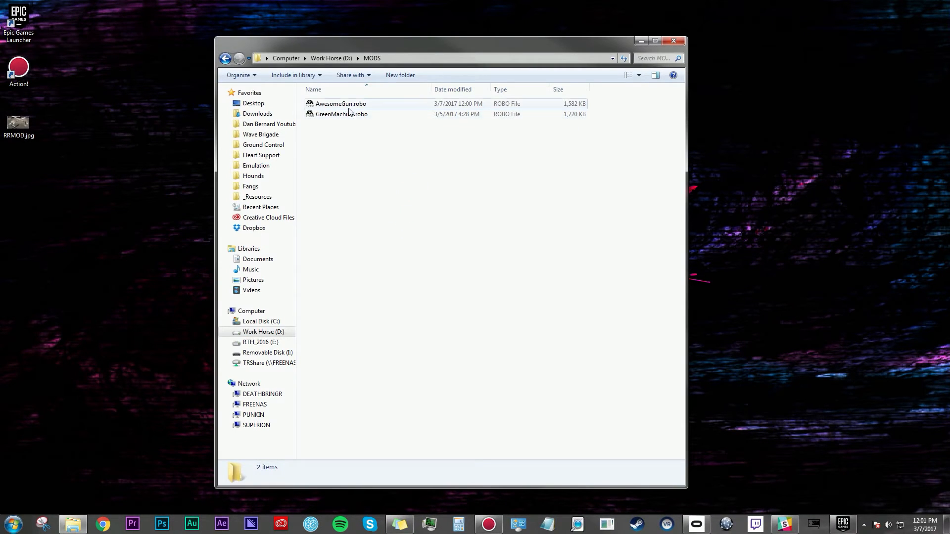
Install AwesomeGun.robo 1.0 from the MODS folder into Robo Recall and dismiss the notice.
double_click(340, 103)
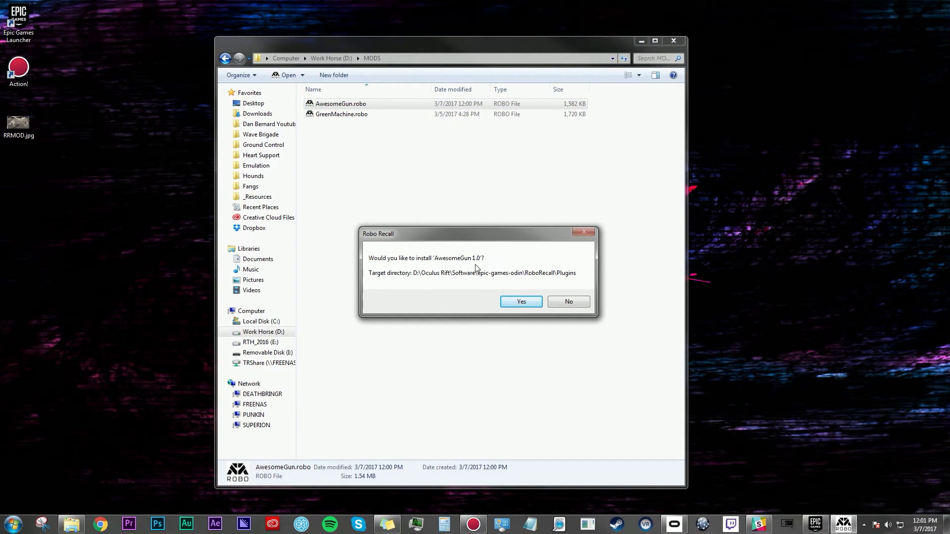
click(520, 301)
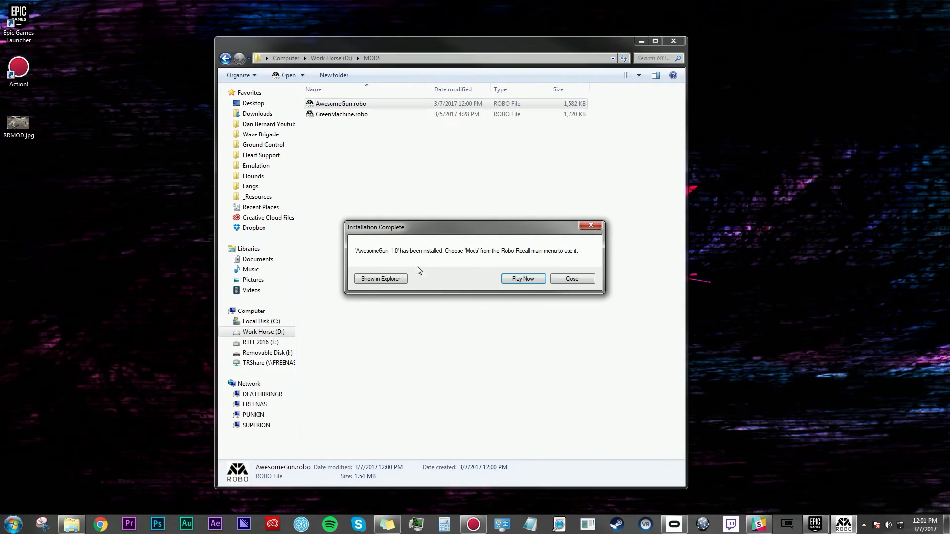
mouse_move(518, 265)
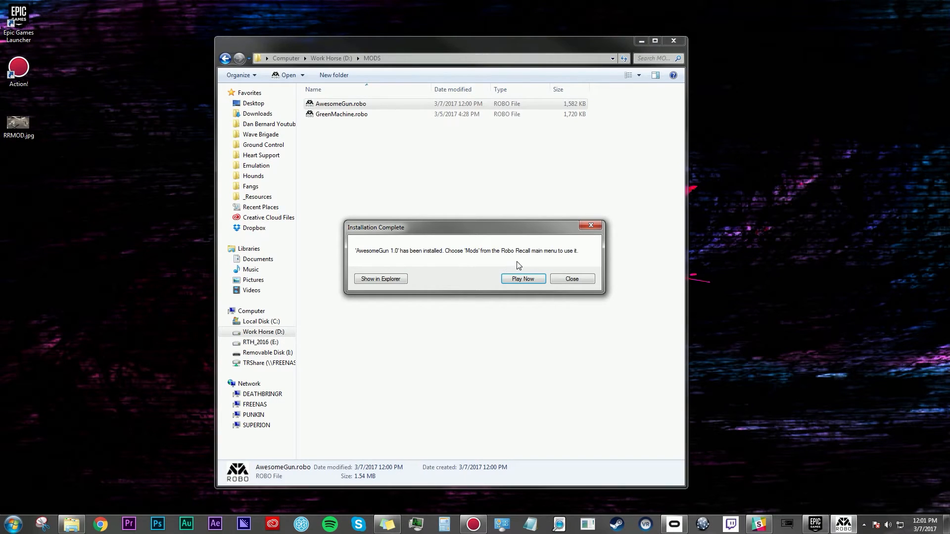
mouse_move(540, 294)
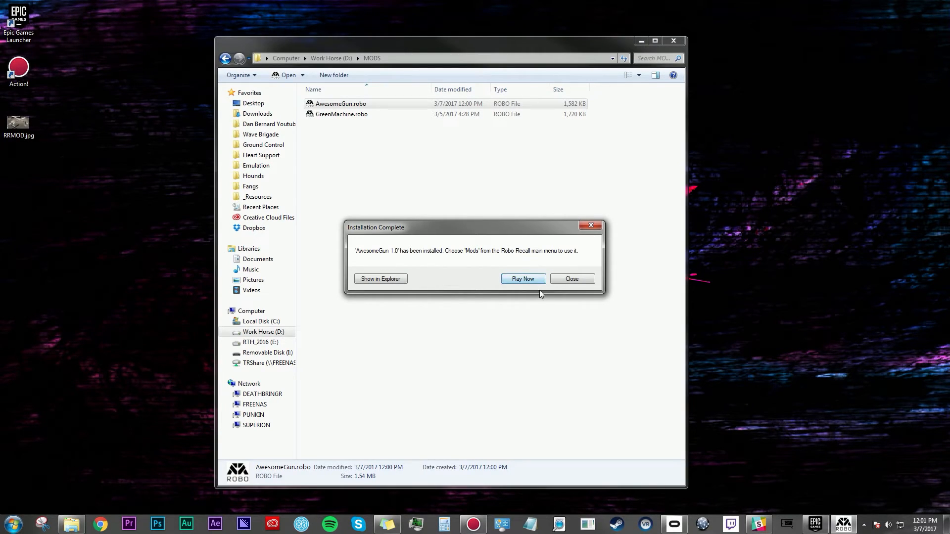
click(571, 279)
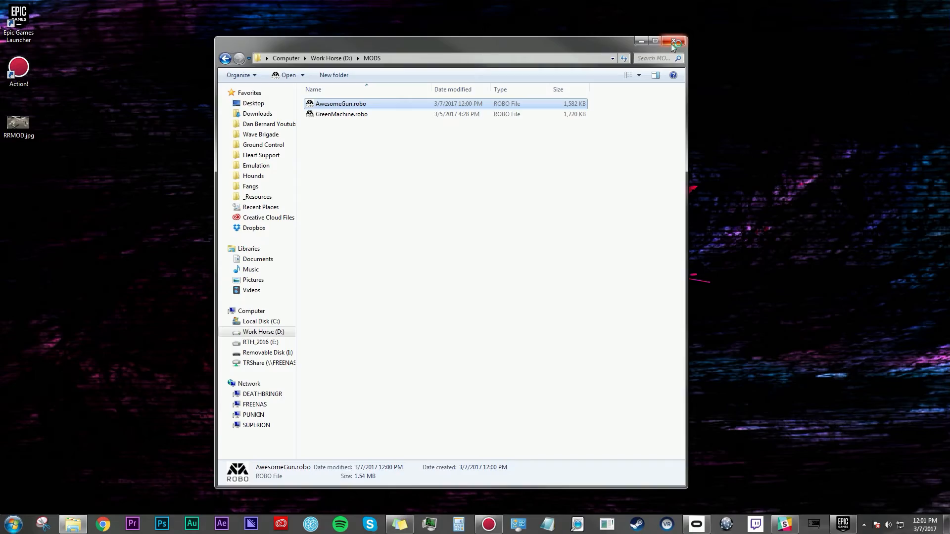
Close the MODS folder window before showing the red shotguns in-game.
click(677, 41)
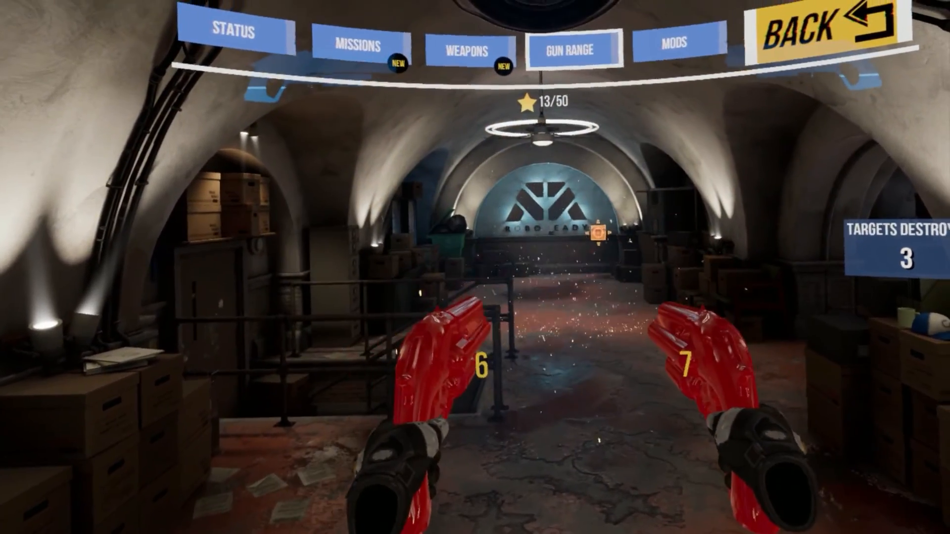
mouse_move(475, 267)
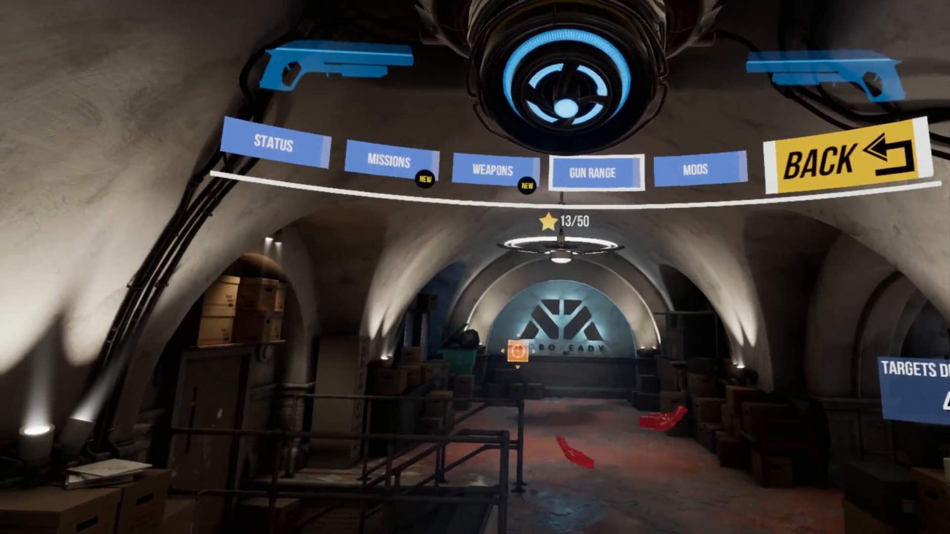